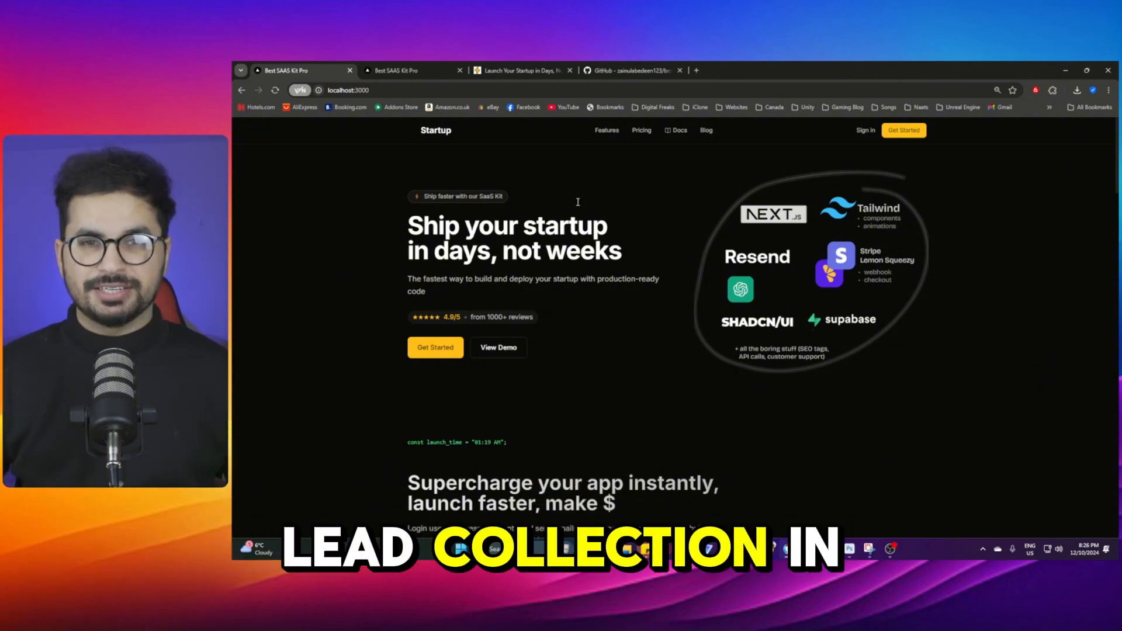
- Browse the kit's full feature list and return to the landing page
left_click(607, 130)
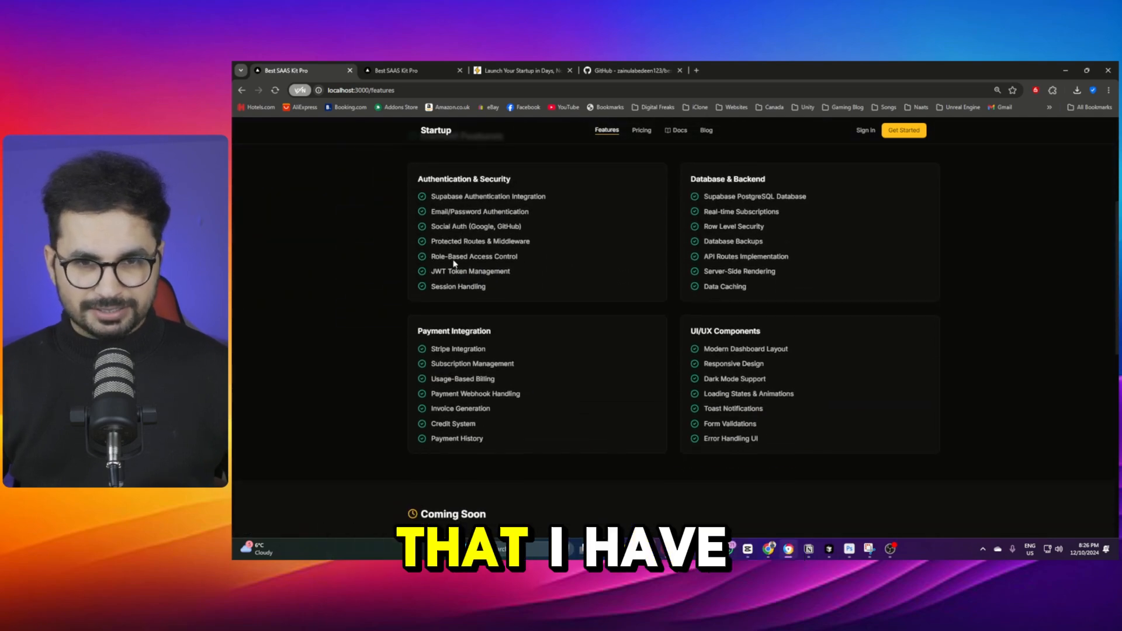
scroll("down", 3)
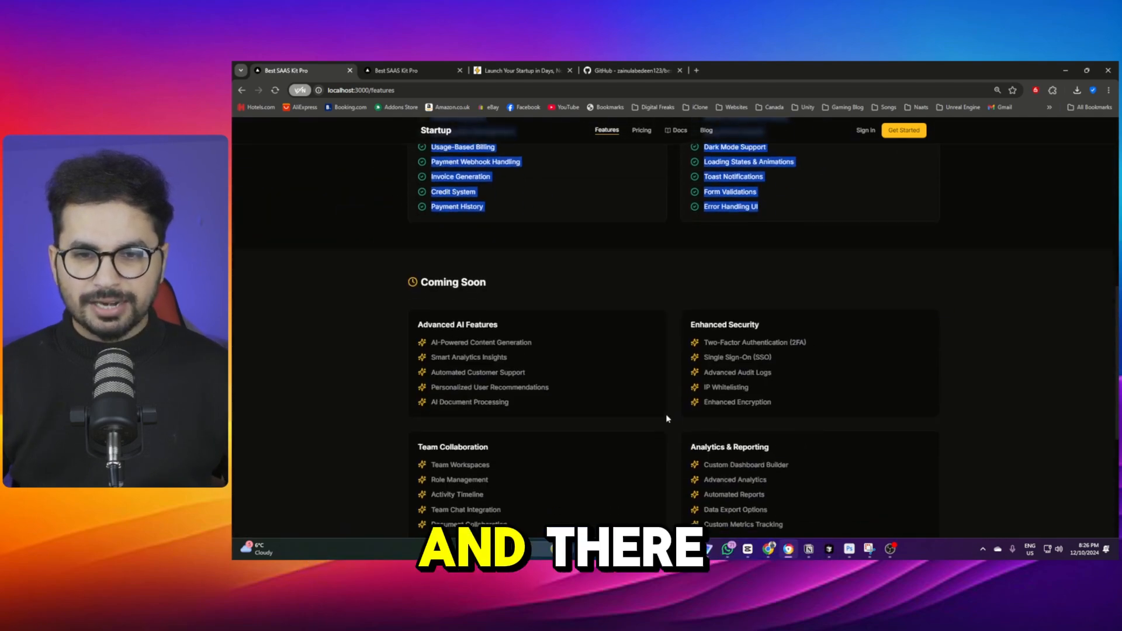
scroll("down", 3)
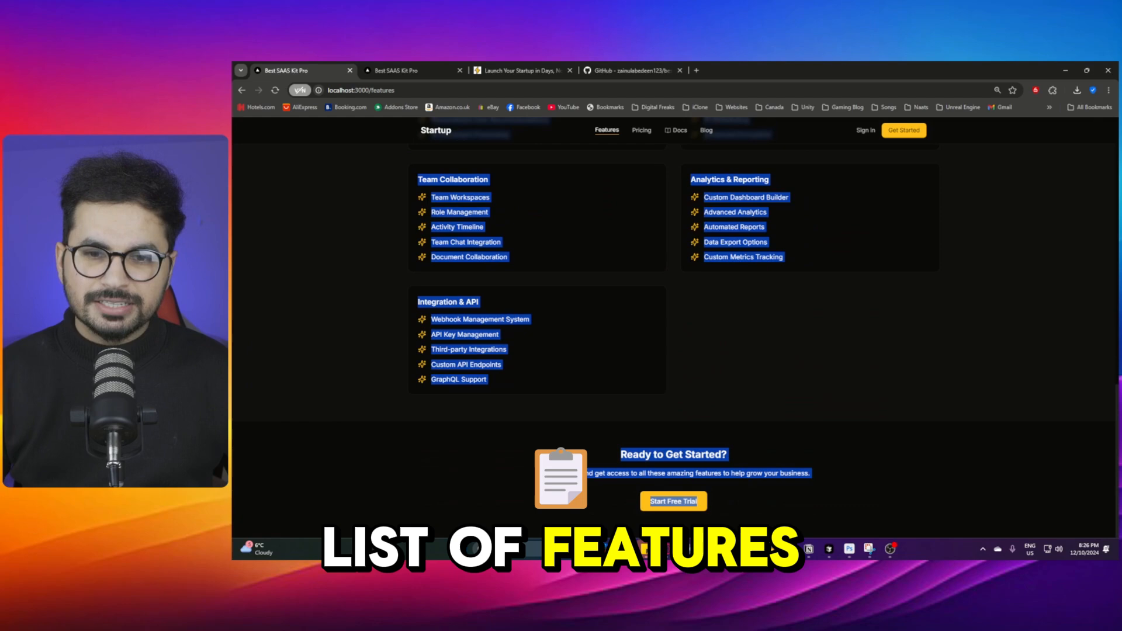
scroll("down", 3)
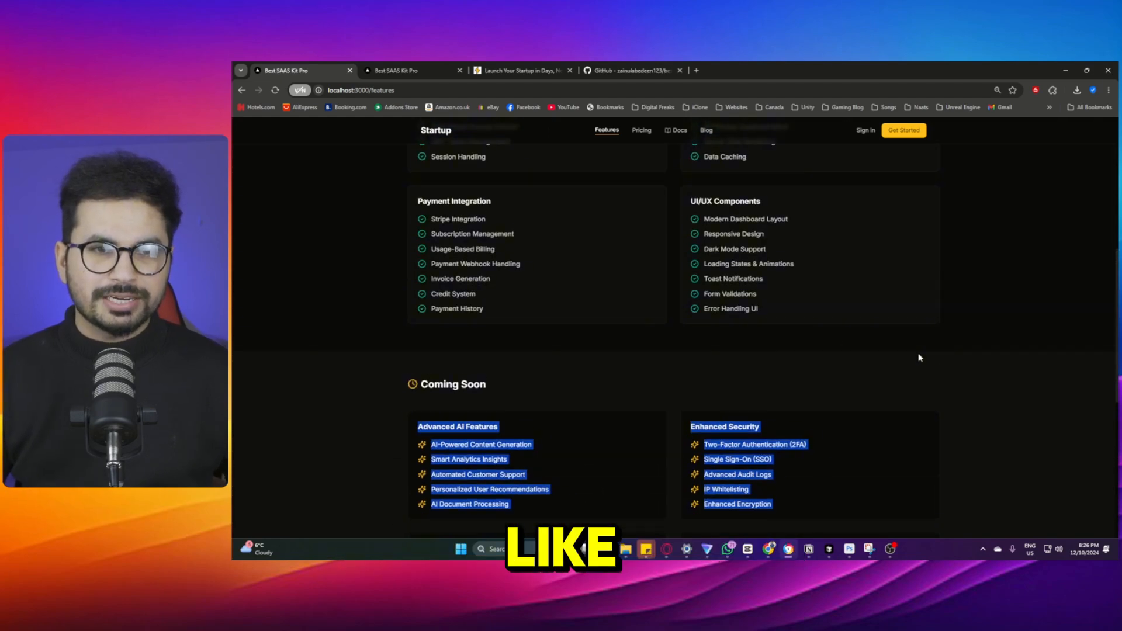
left_click(435, 130)
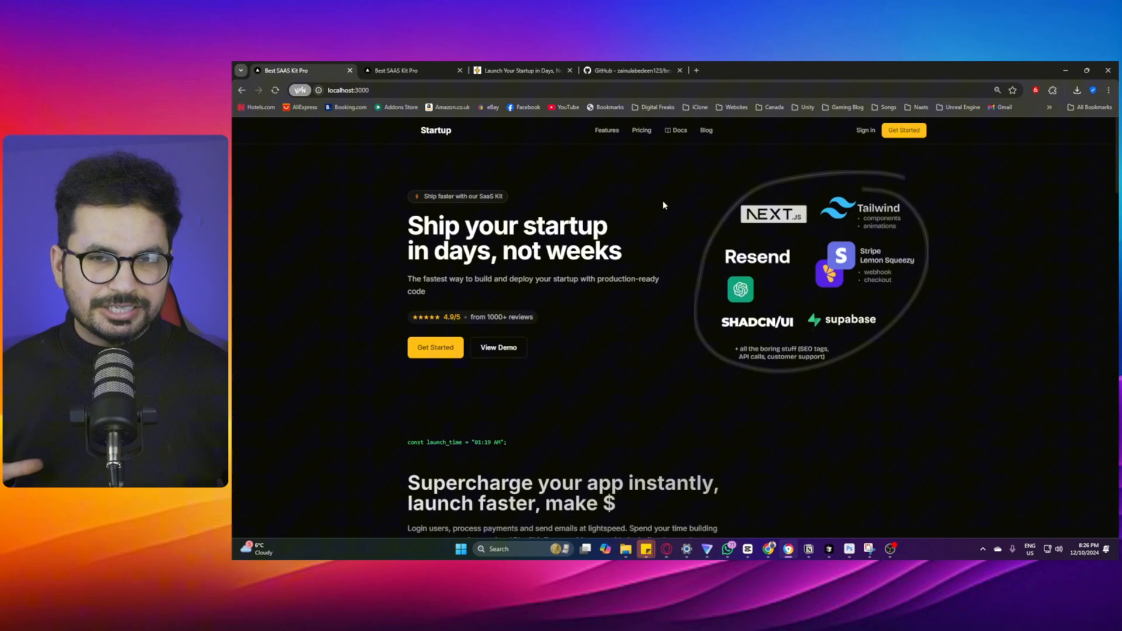
- Show the best-saas-kit GitHub repository and select its address for cloning
left_click(632, 70)
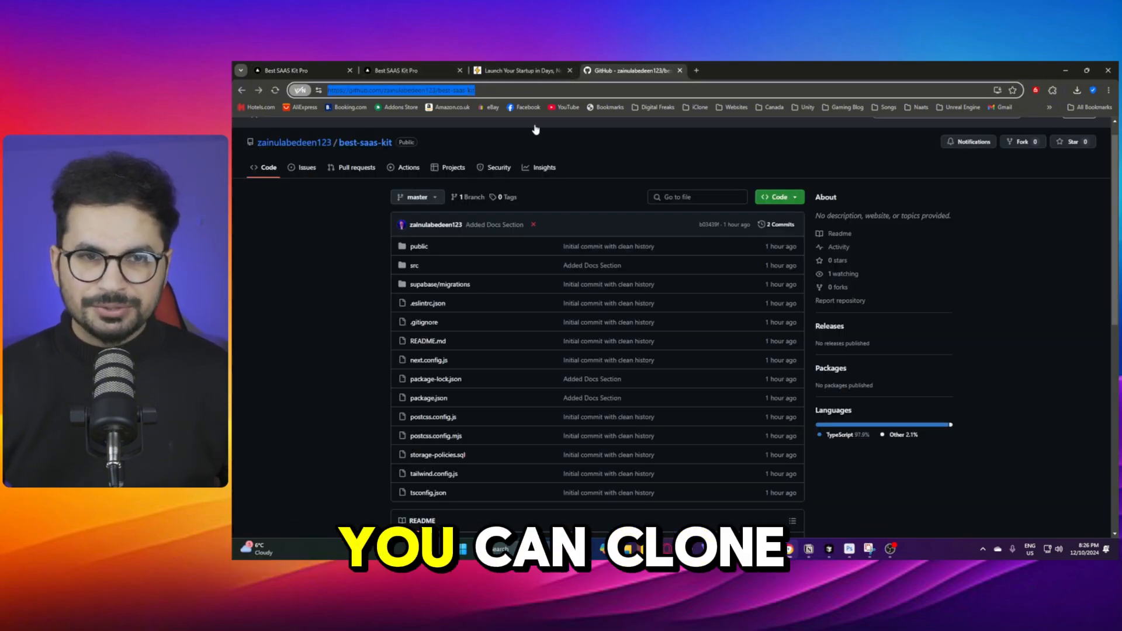
left_click(776, 196)
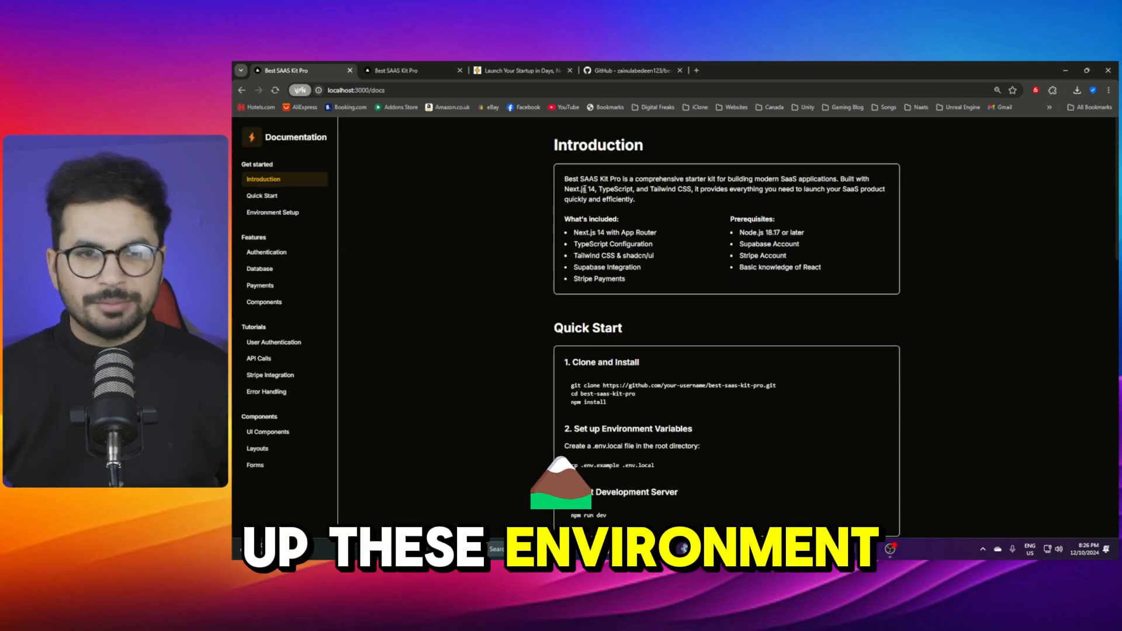
- Scroll through the docs Introduction and Quick Start setup steps
scroll("down", 3)
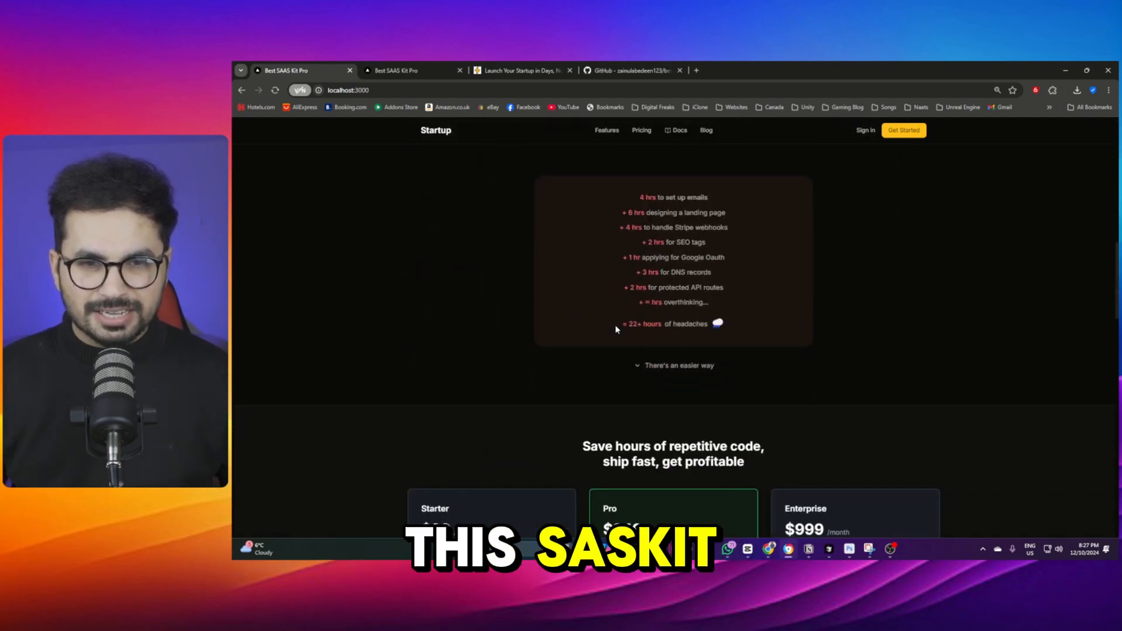
scroll("down", 3)
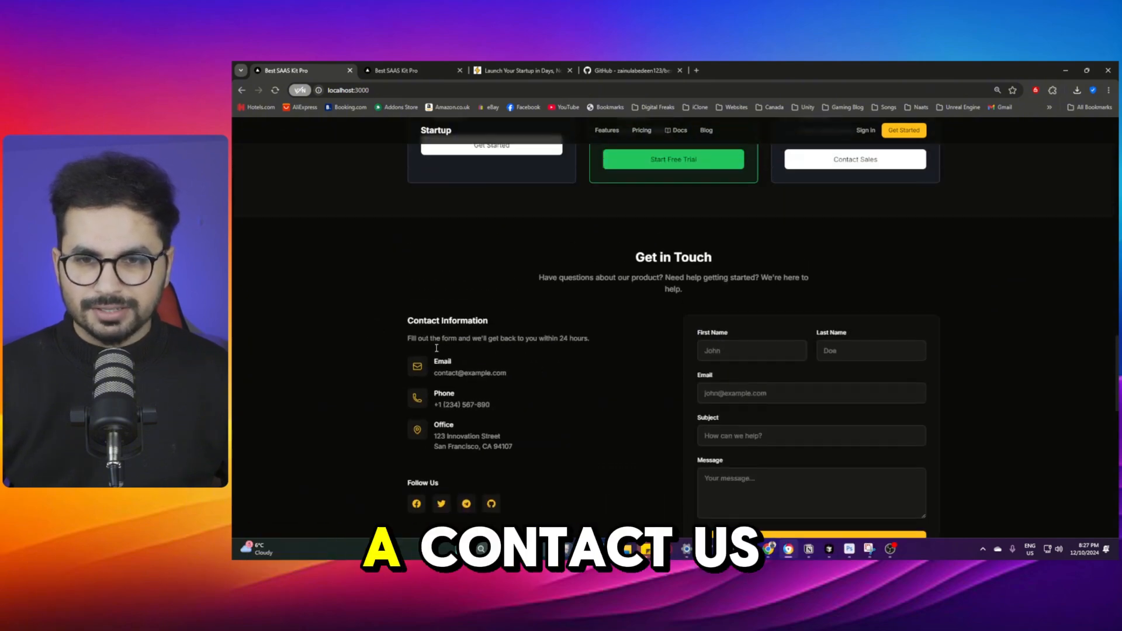
scroll("up", 3)
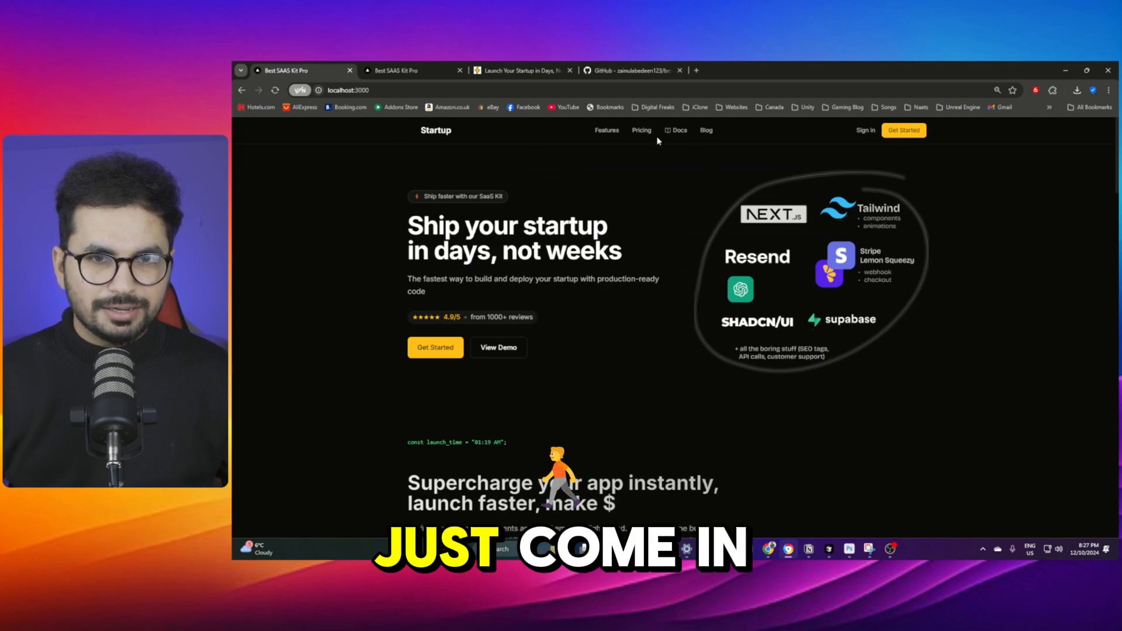
- Sign in with the saved email and password to reach the dashboard overview
left_click(865, 130)
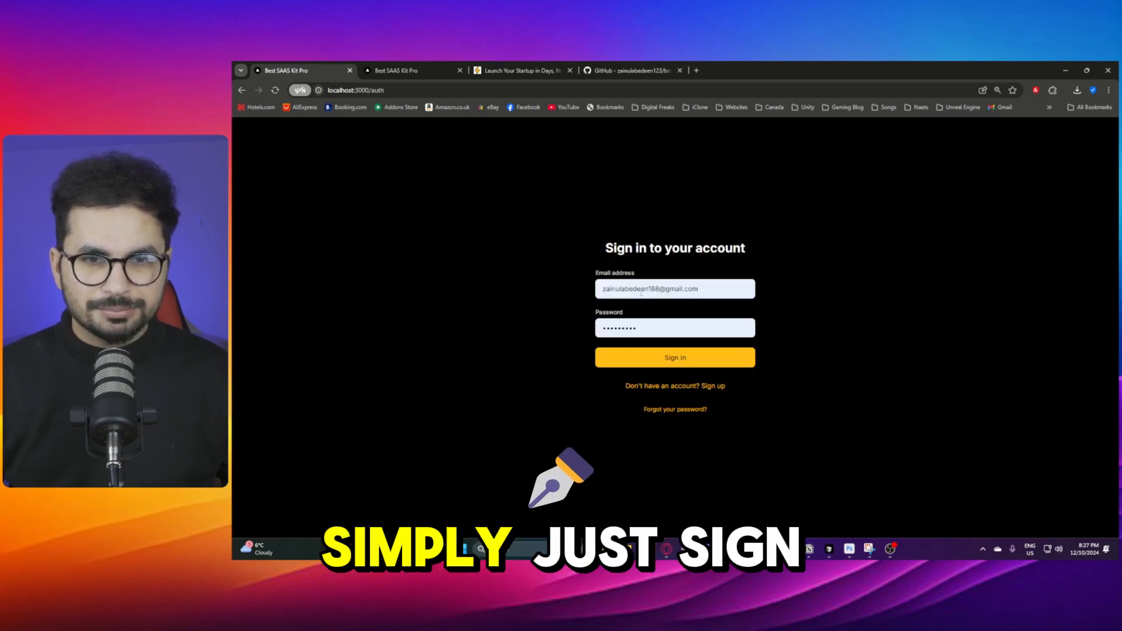
type("Inf")
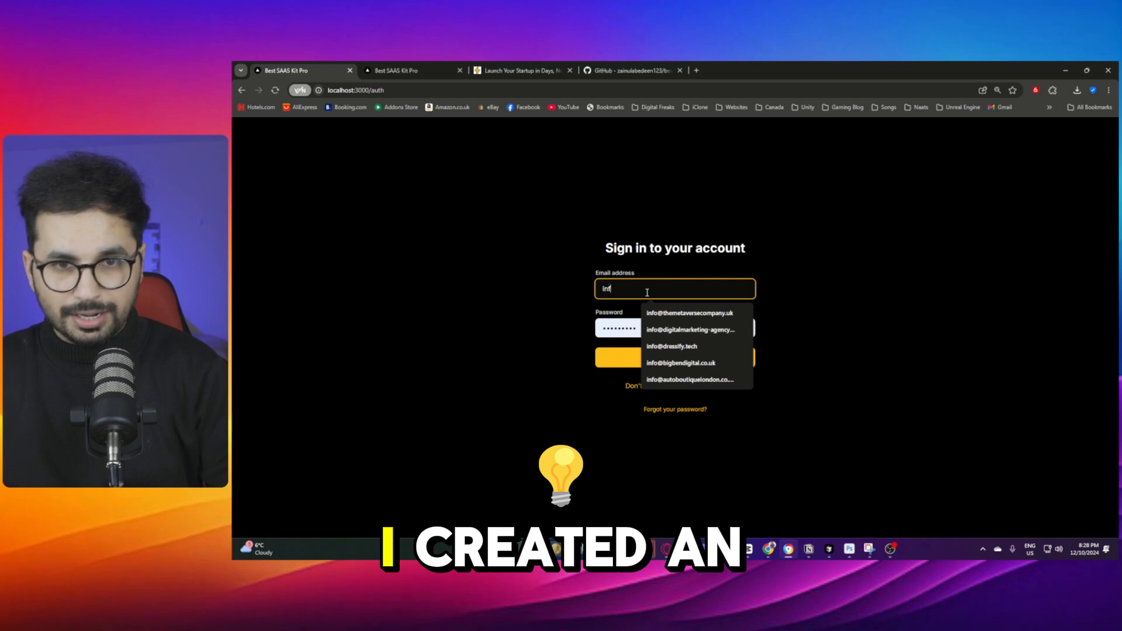
left_click(689, 313)
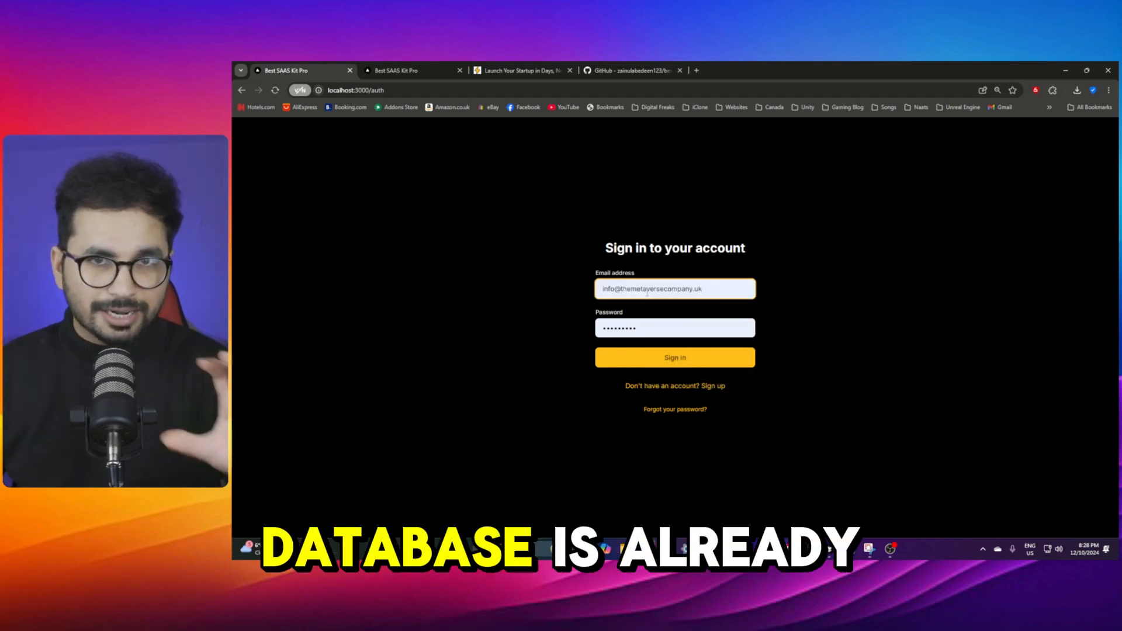
left_click(674, 327)
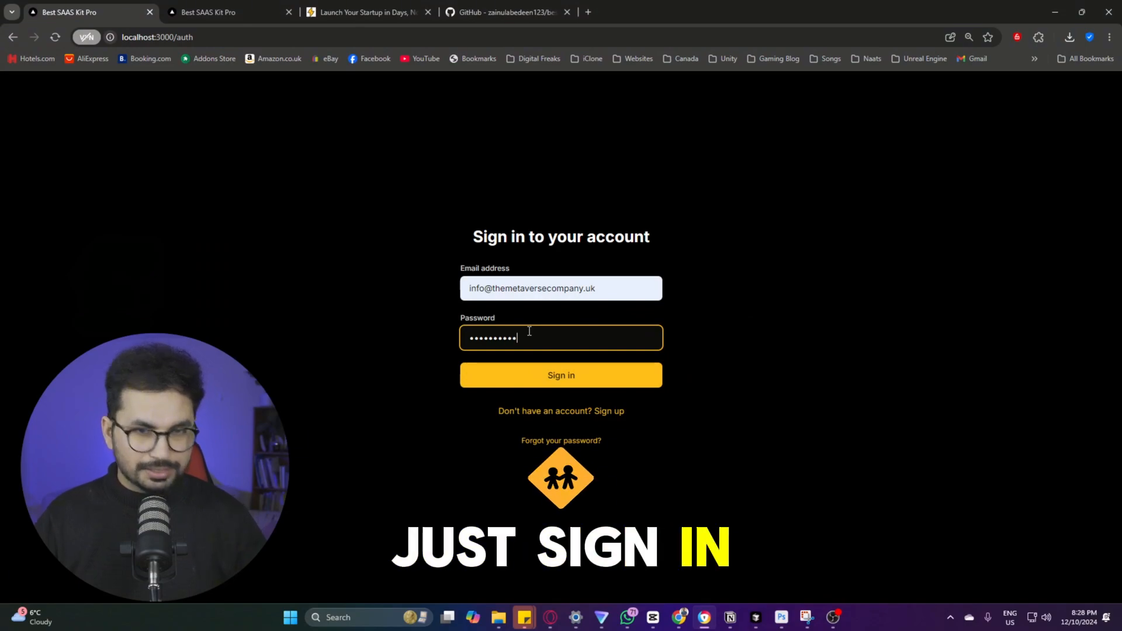
left_click(560, 375)
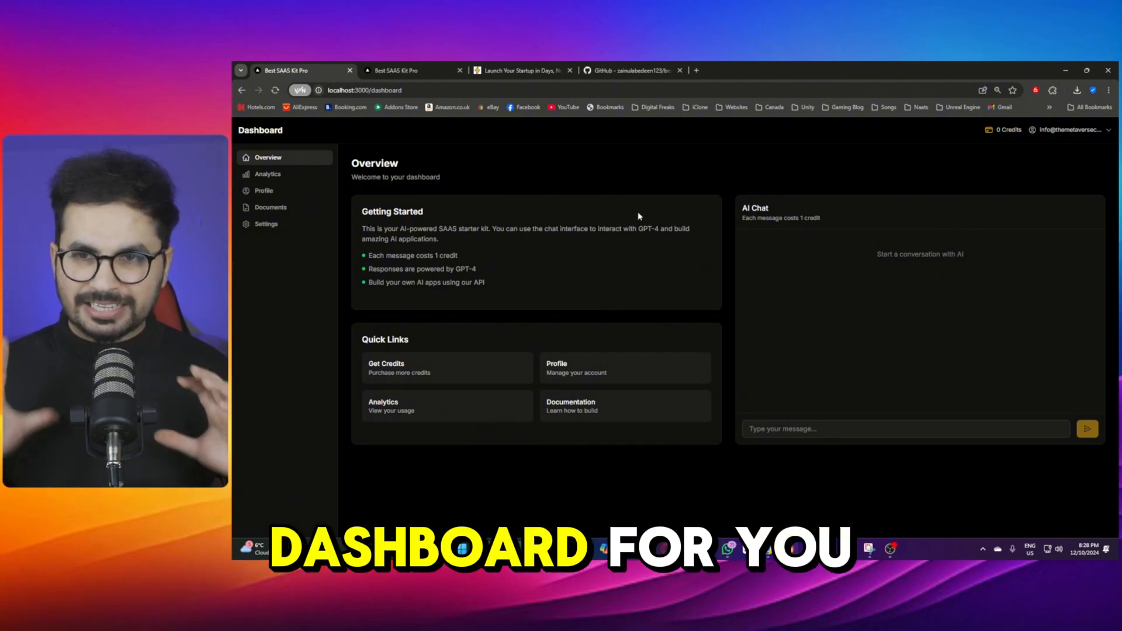
left_click(267, 173)
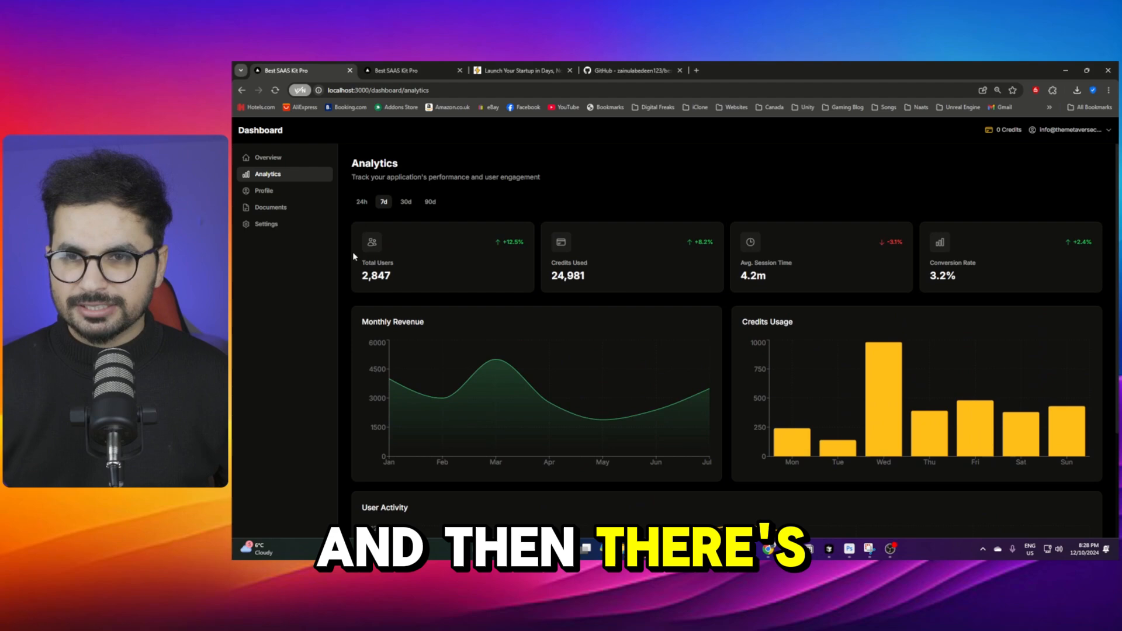
left_click(268, 157)
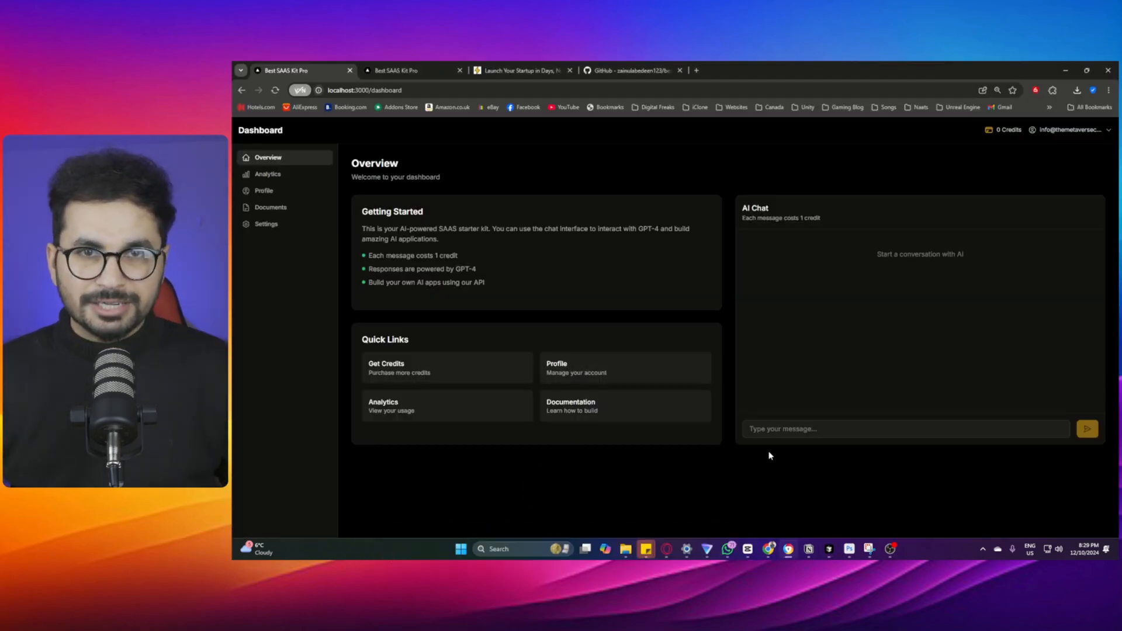
- Send a test message 'dadasdasd' to the AI chat, then go to Billing & Subscription for credits
type("dadasdasd")
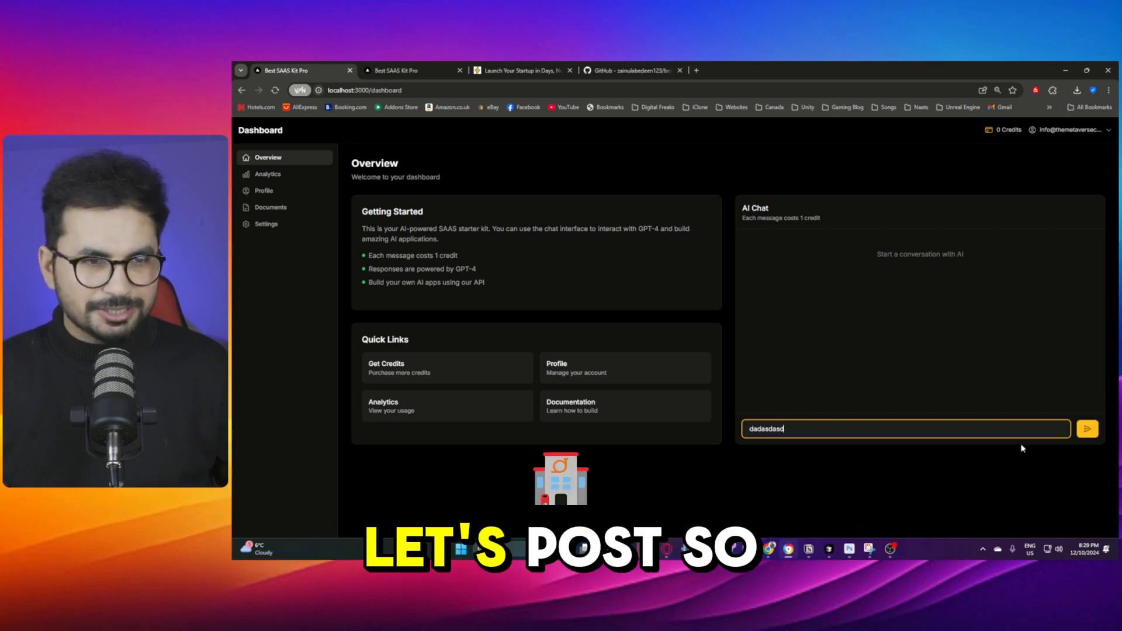
left_click(1086, 429)
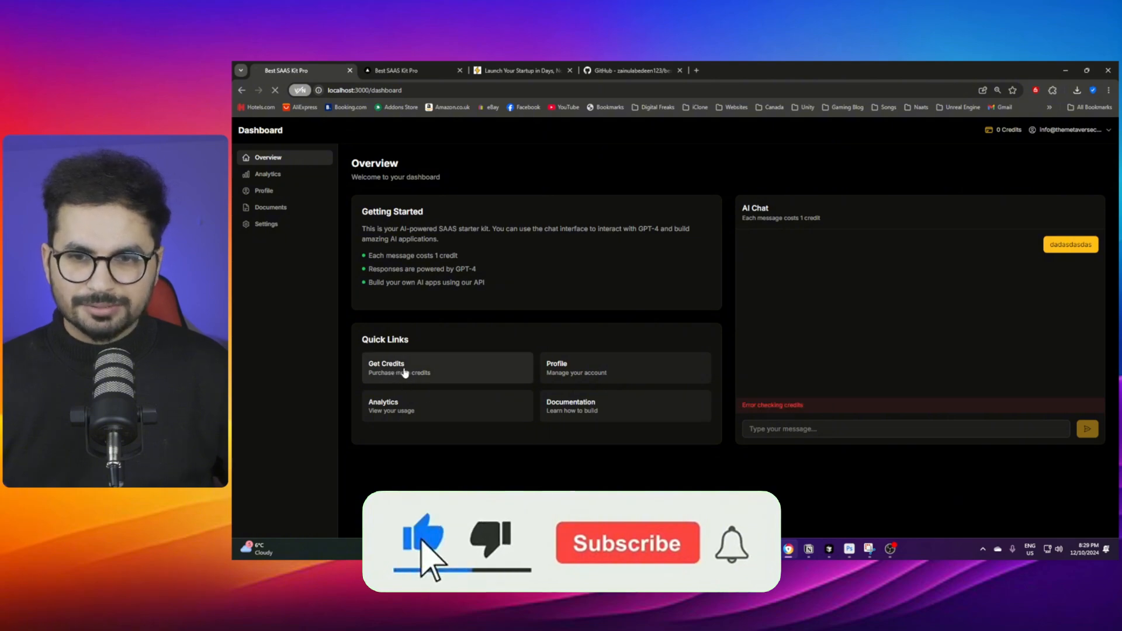
left_click(404, 367)
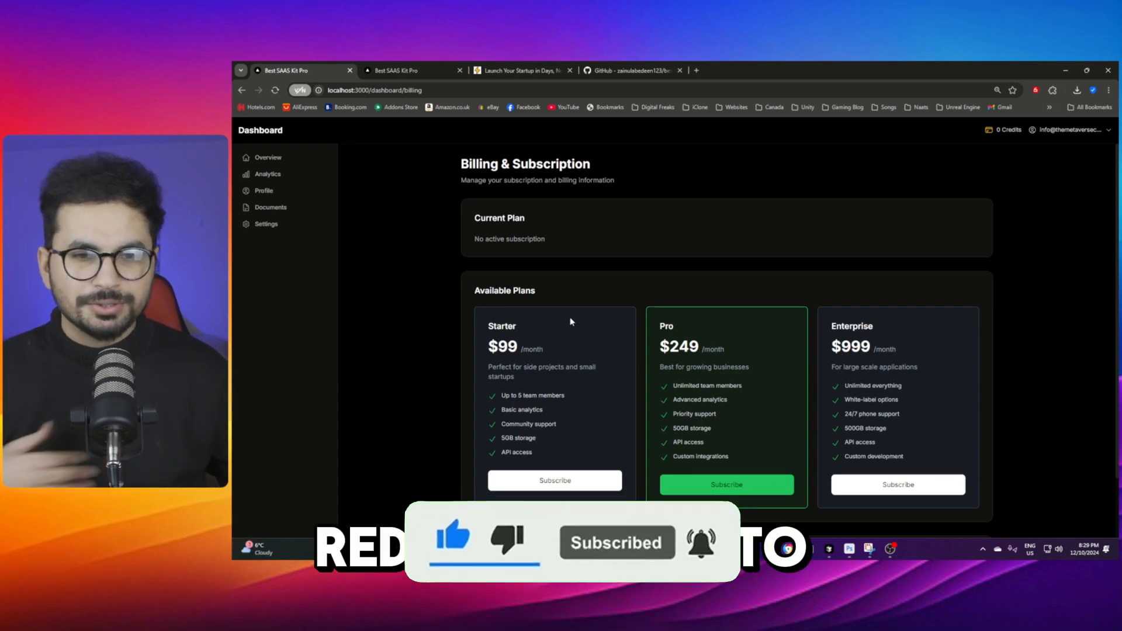
- Subscribe to the $99 Starter plan, starting a Stripe checkout
scroll("down", 3)
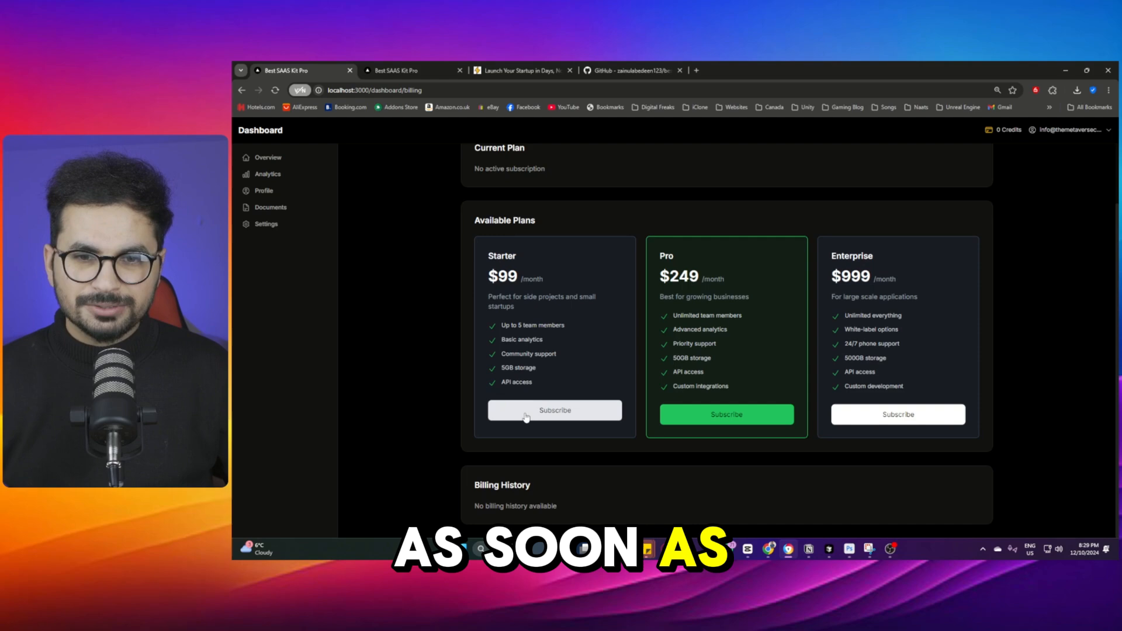
left_click(554, 410)
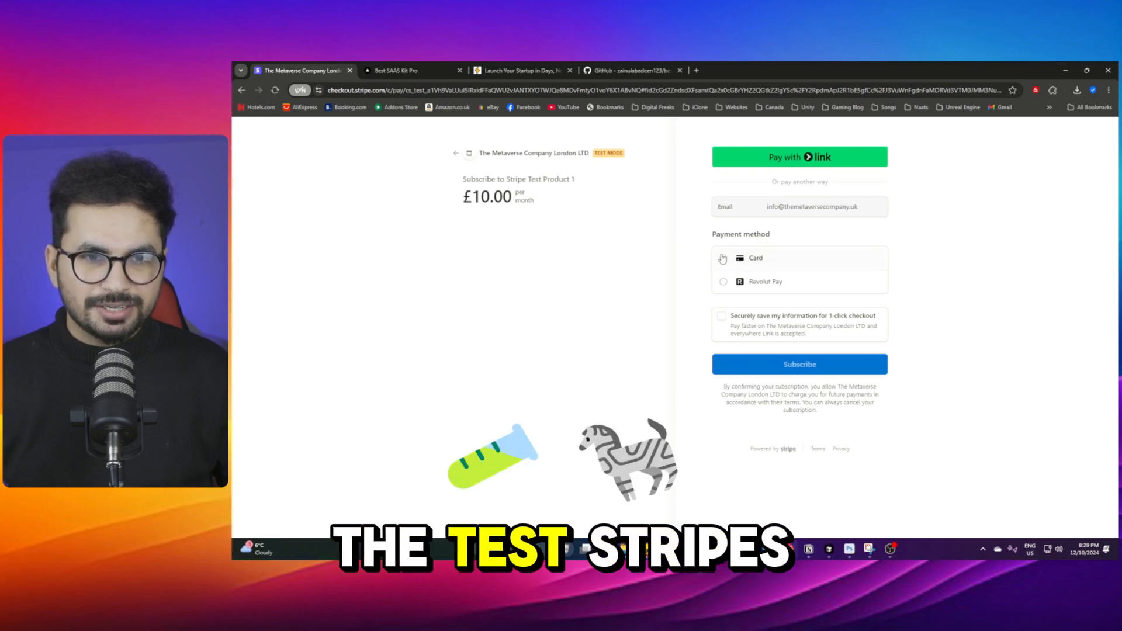
- Choose card payment, then leave Stripe Checkout without paying
left_click(722, 258)
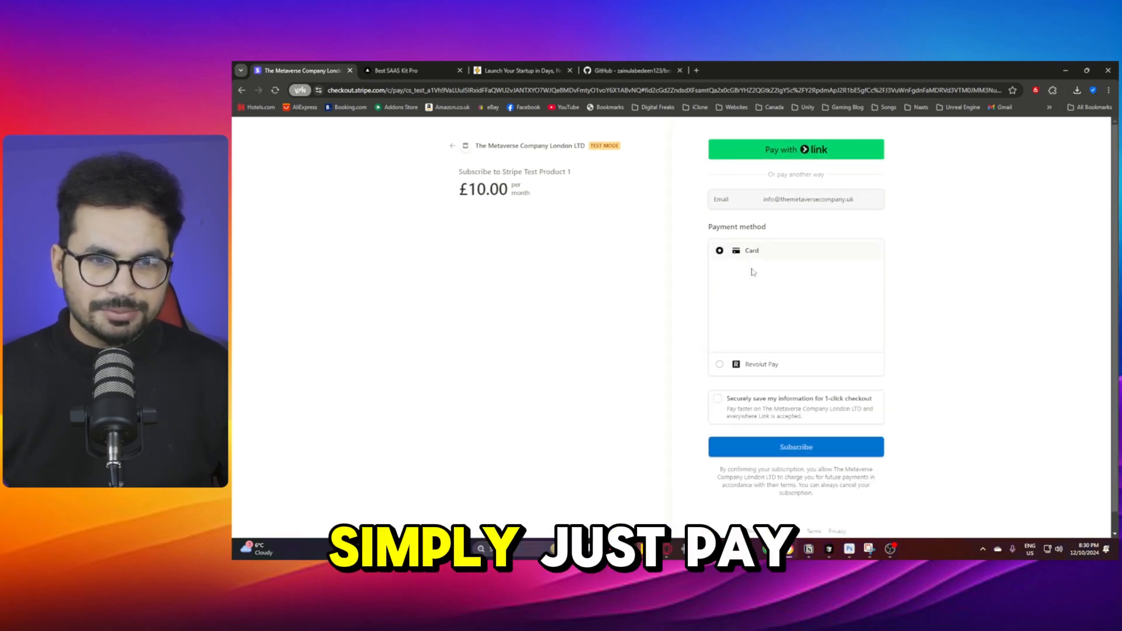
left_click(718, 311)
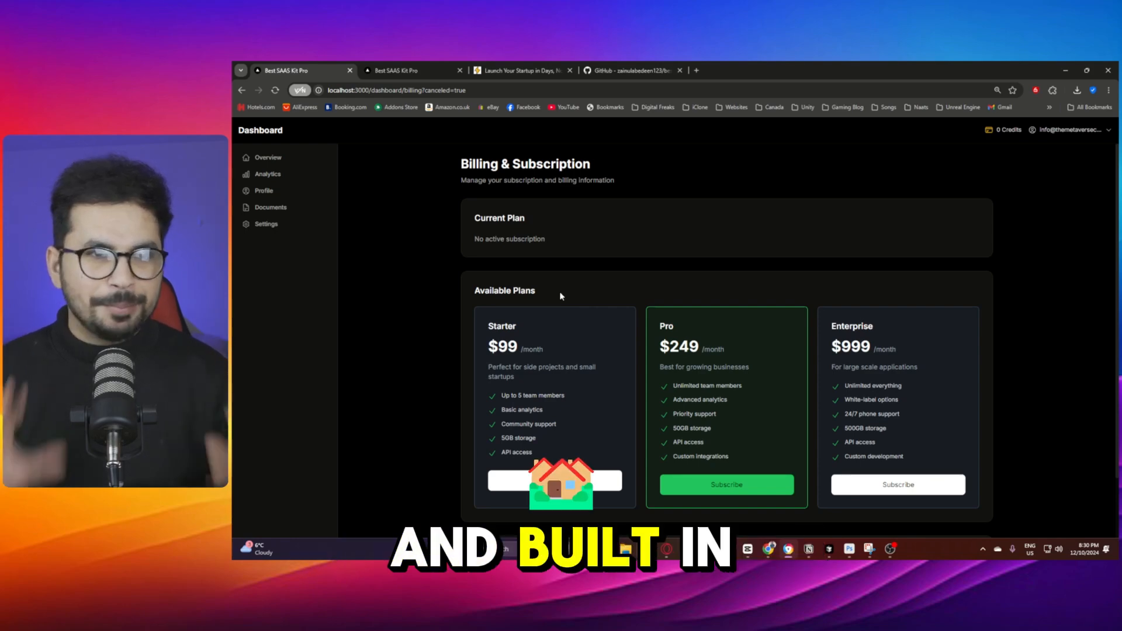
- Visit Profile Settings and Billing & Credits from the account menu, return to Overview, then show the GitHub repository
left_click(1069, 130)
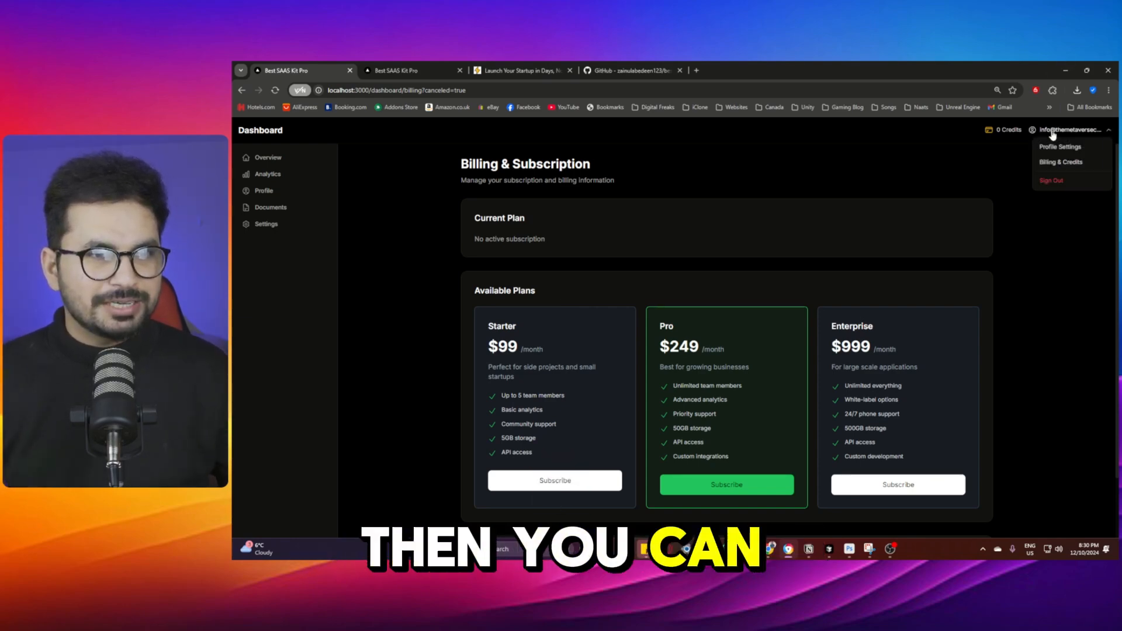
left_click(1060, 147)
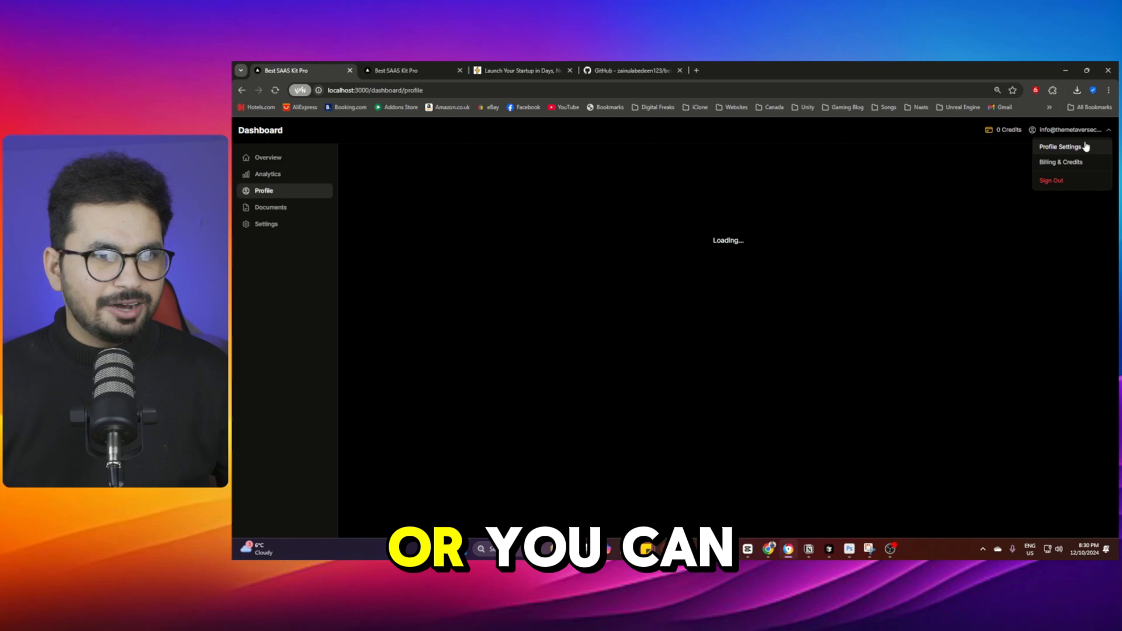
left_click(1060, 162)
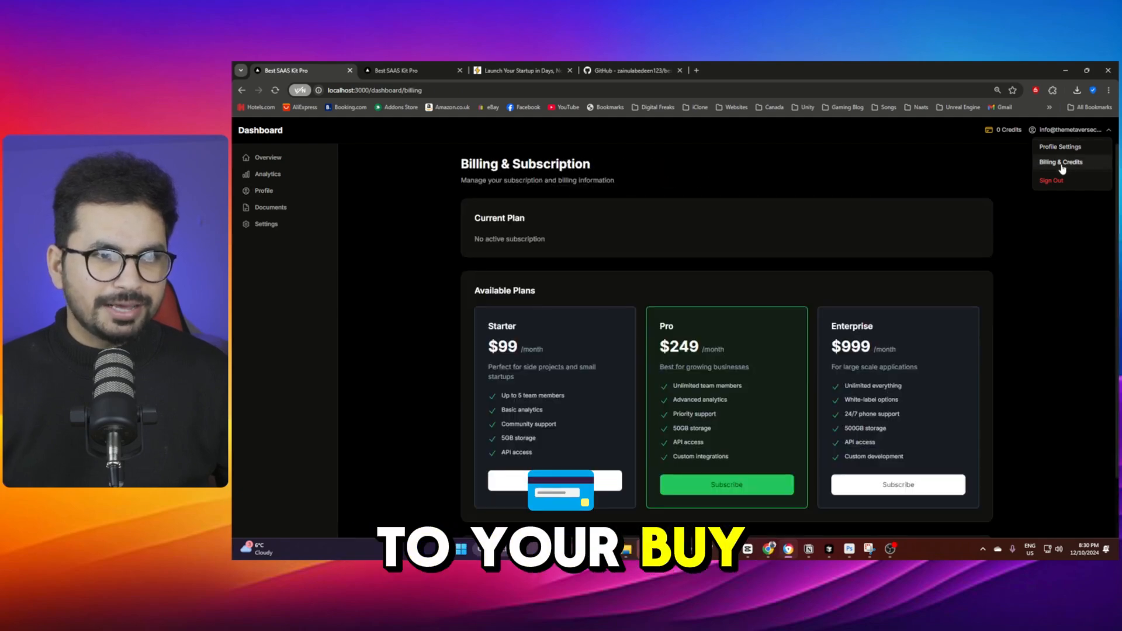
left_click(268, 157)
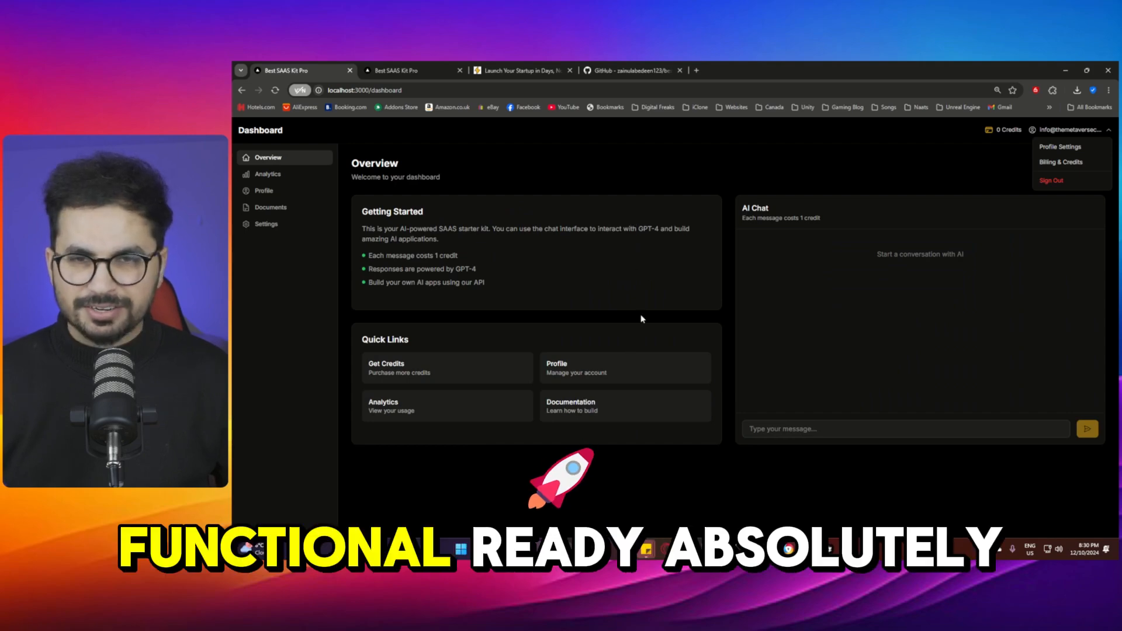
left_click(632, 70)
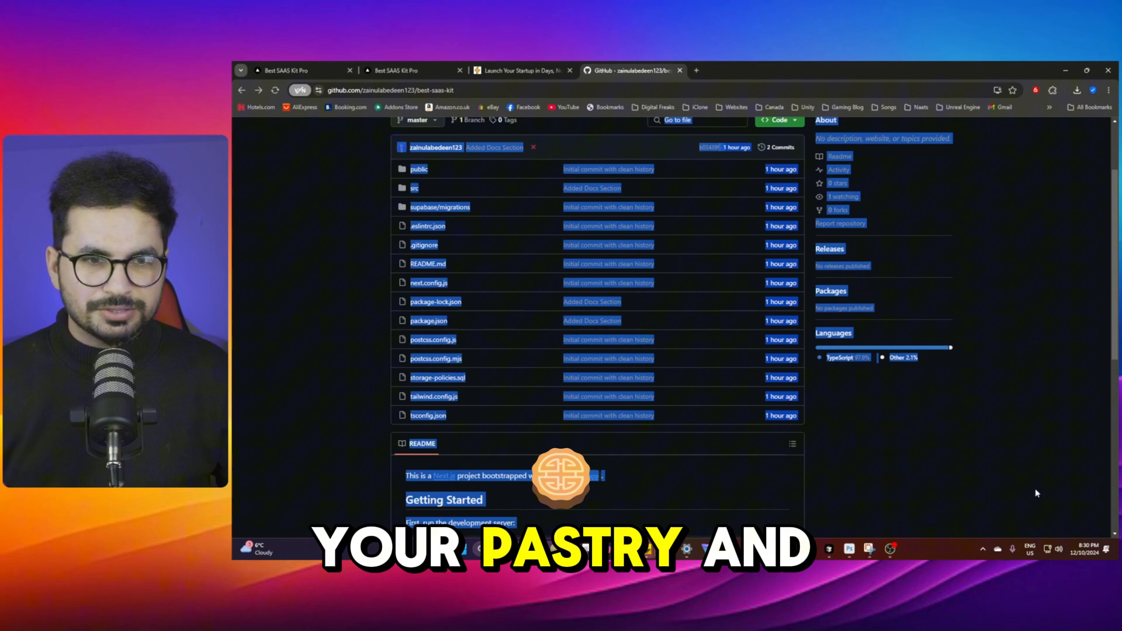
- Scroll up through the best-saas-kit repository page
scroll("up", 3)
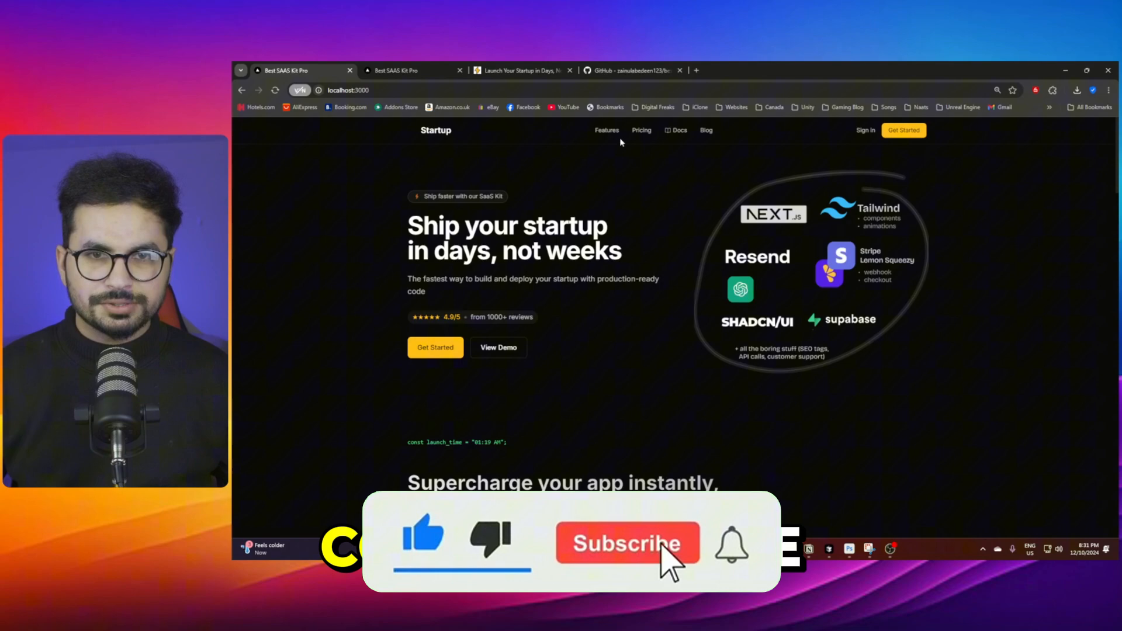
left_click(607, 130)
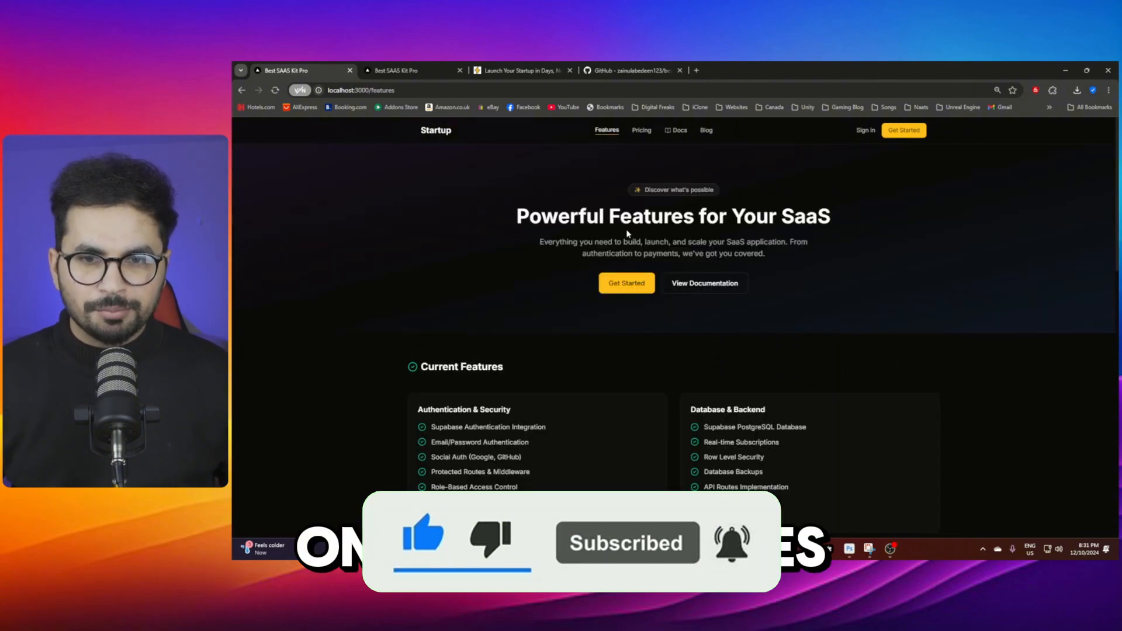
scroll("down", 3)
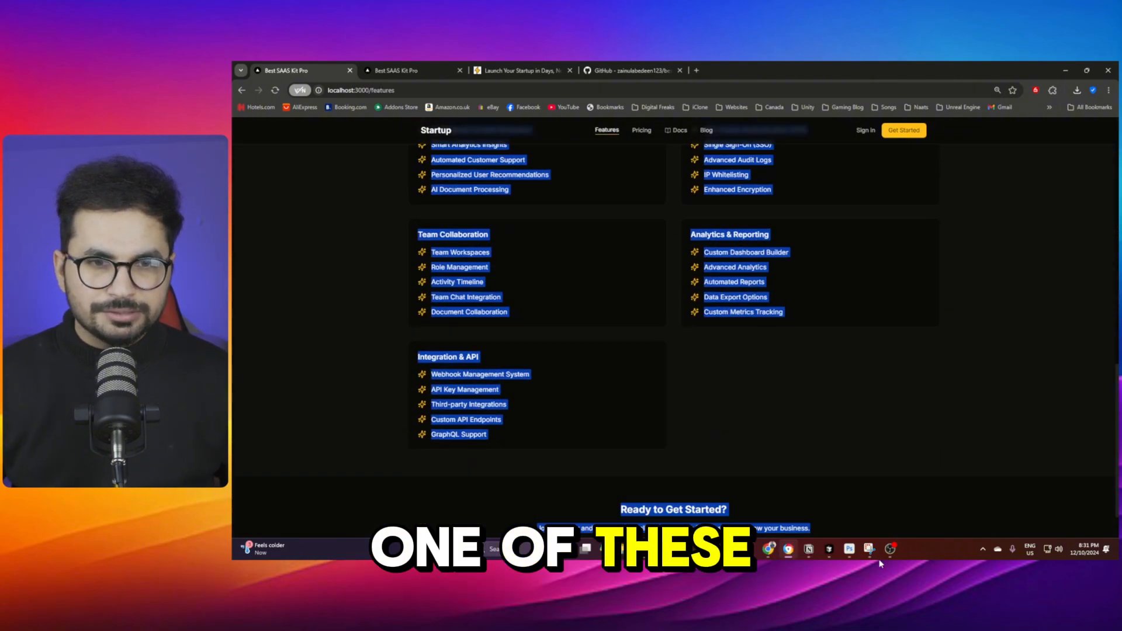
scroll("down", 3)
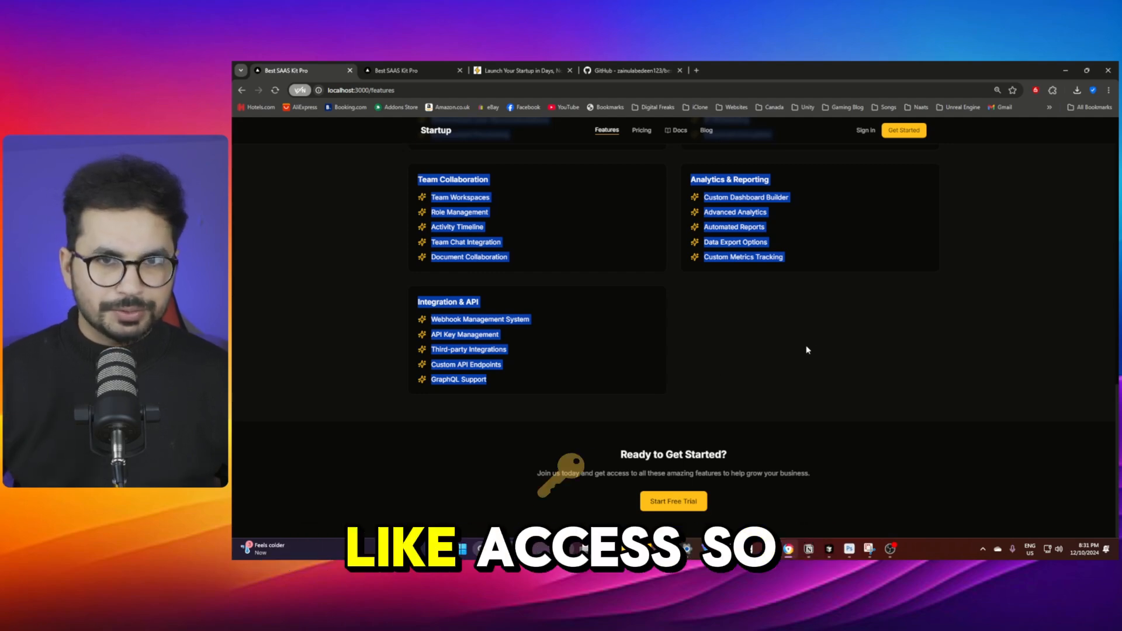
scroll("up", 3)
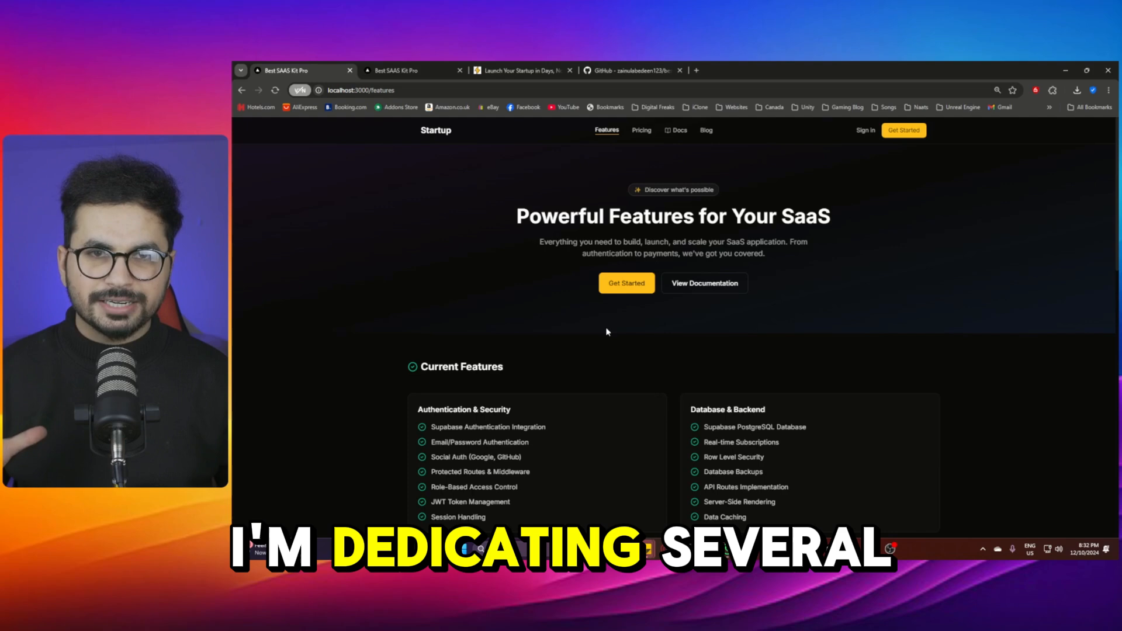
scroll("down", 3)
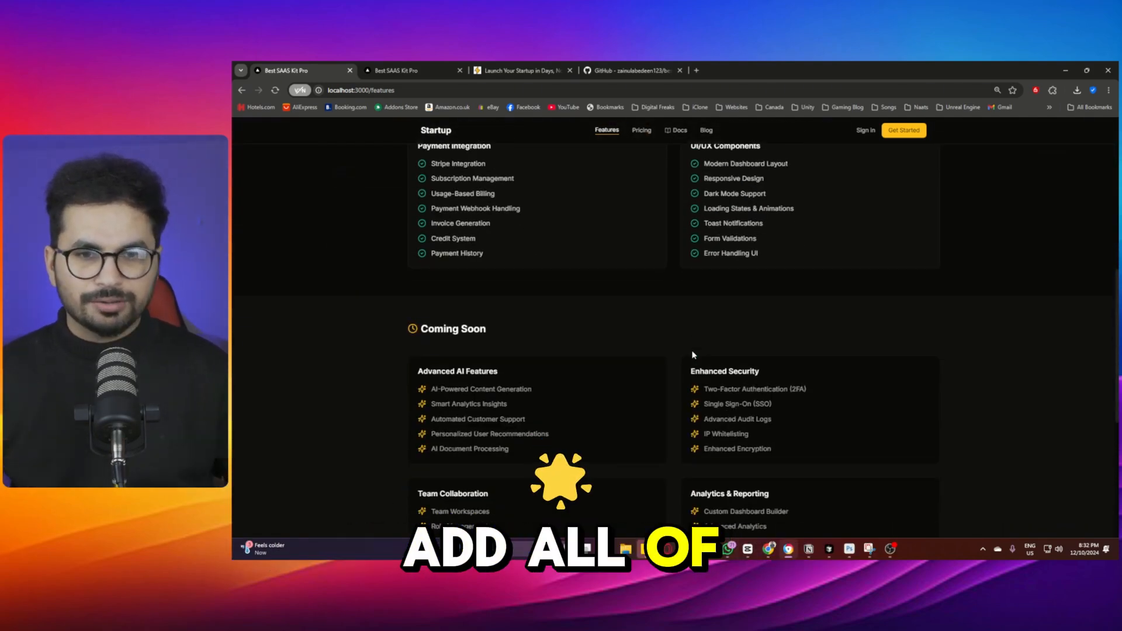
left_click(435, 130)
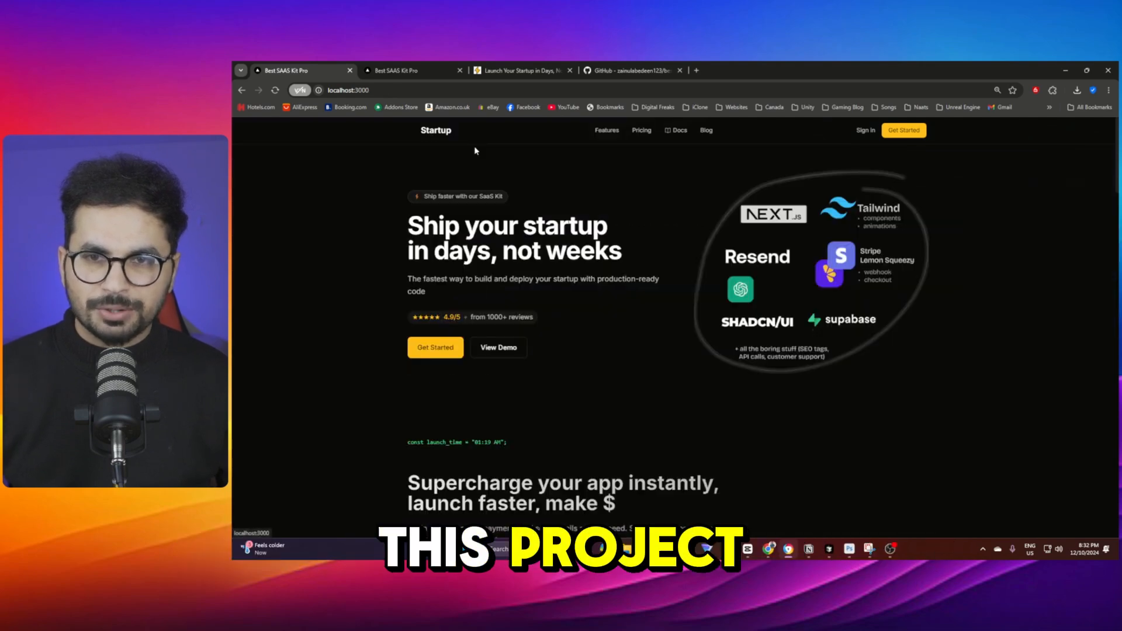
mouse_move(540, 200)
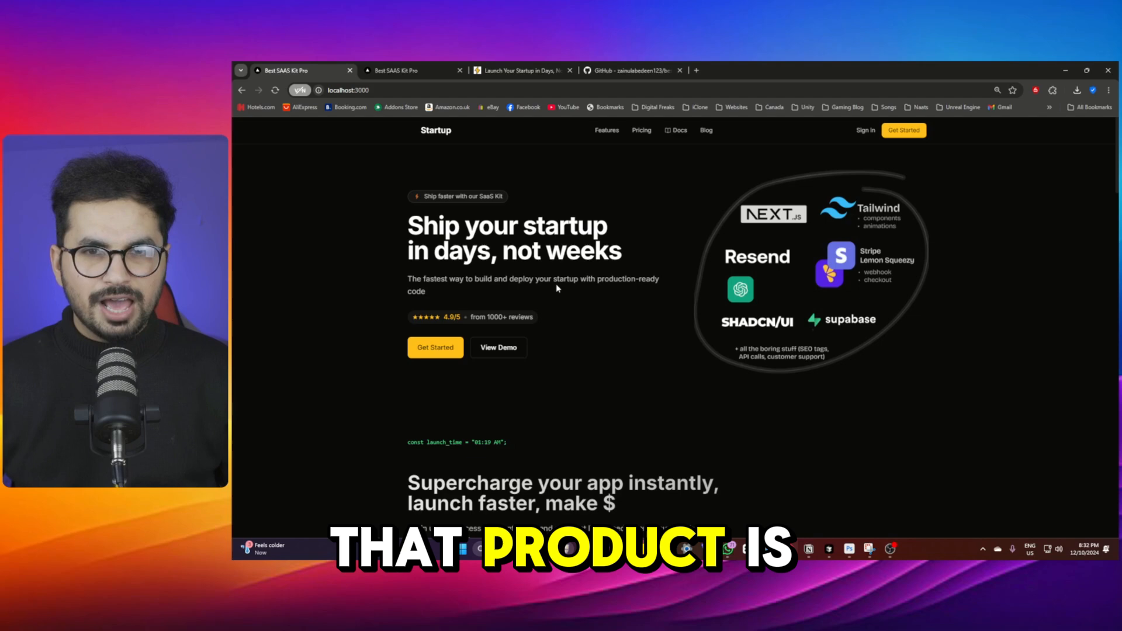
- Browse the ShipFast site's Emails features and its $199–$299 pricing cards
left_click(518, 70)
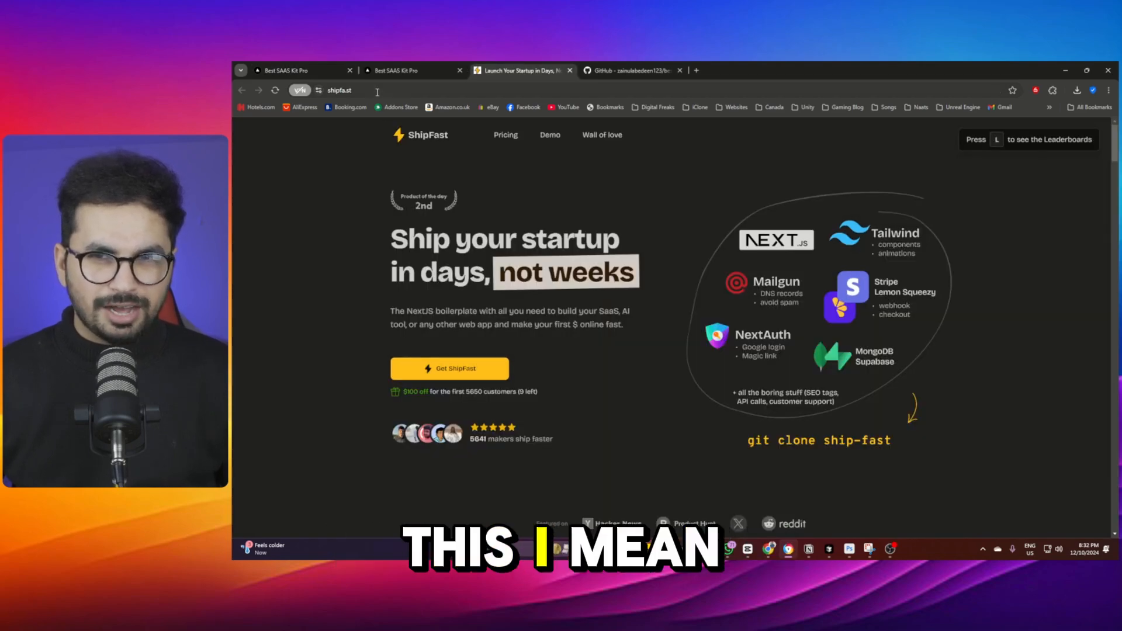
left_click(351, 90)
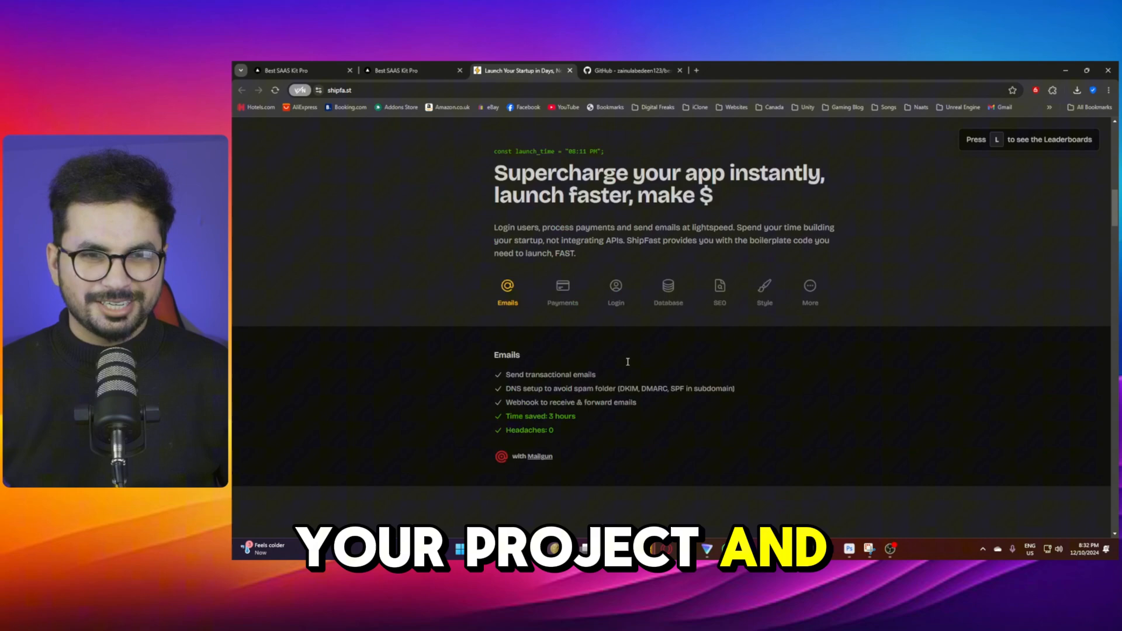
scroll("down", 3)
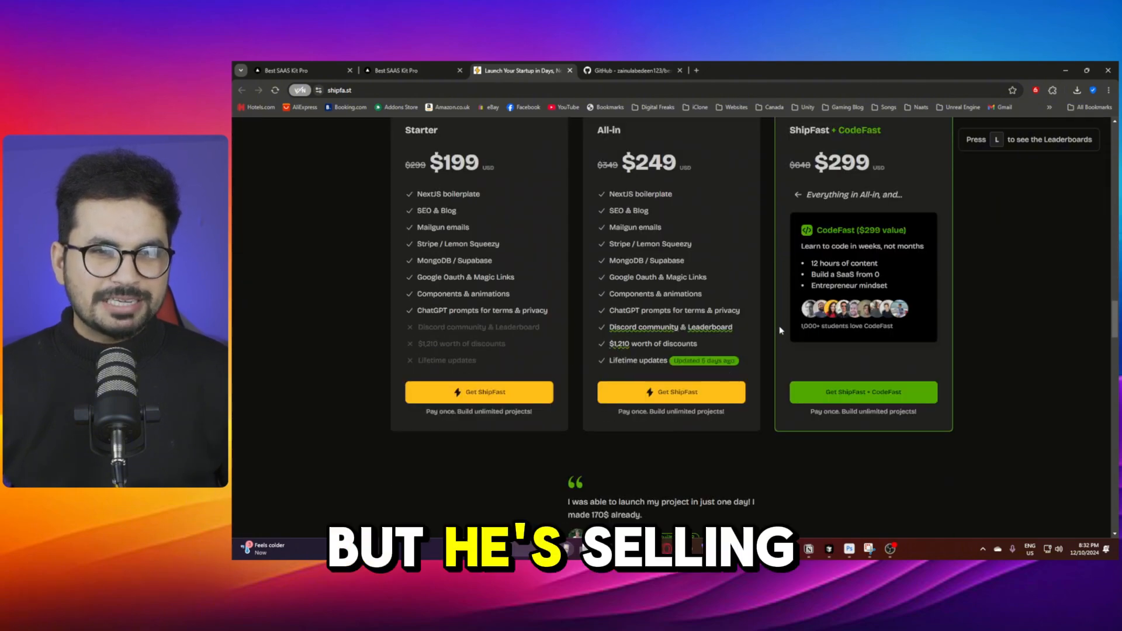
scroll("up", 3)
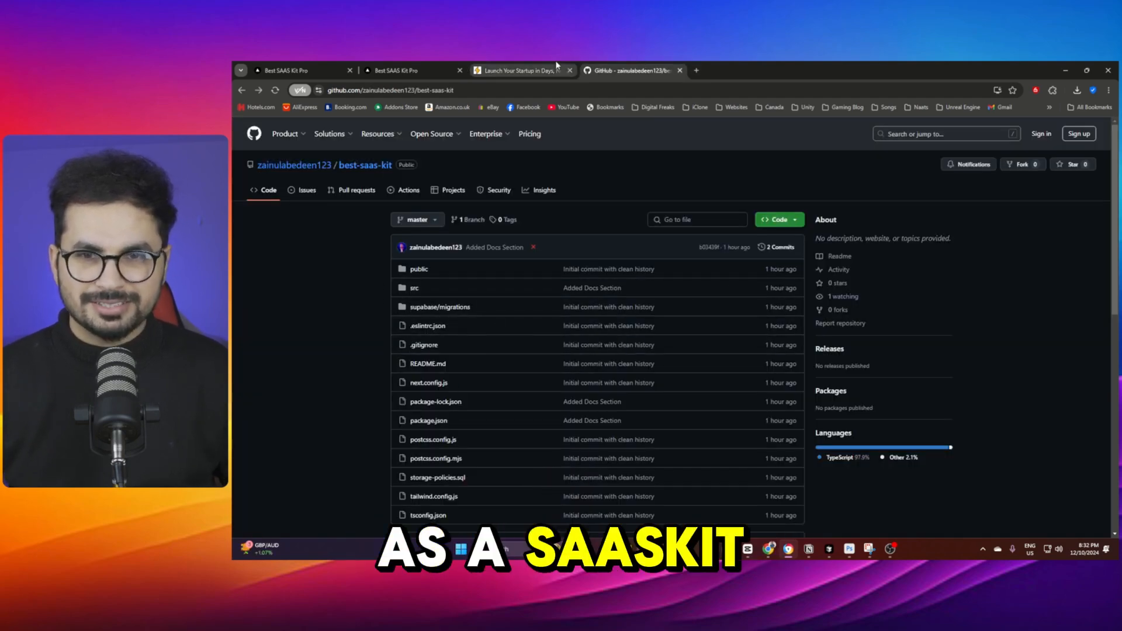
- Show the best-saas-kit repository code page on GitHub
left_click(521, 70)
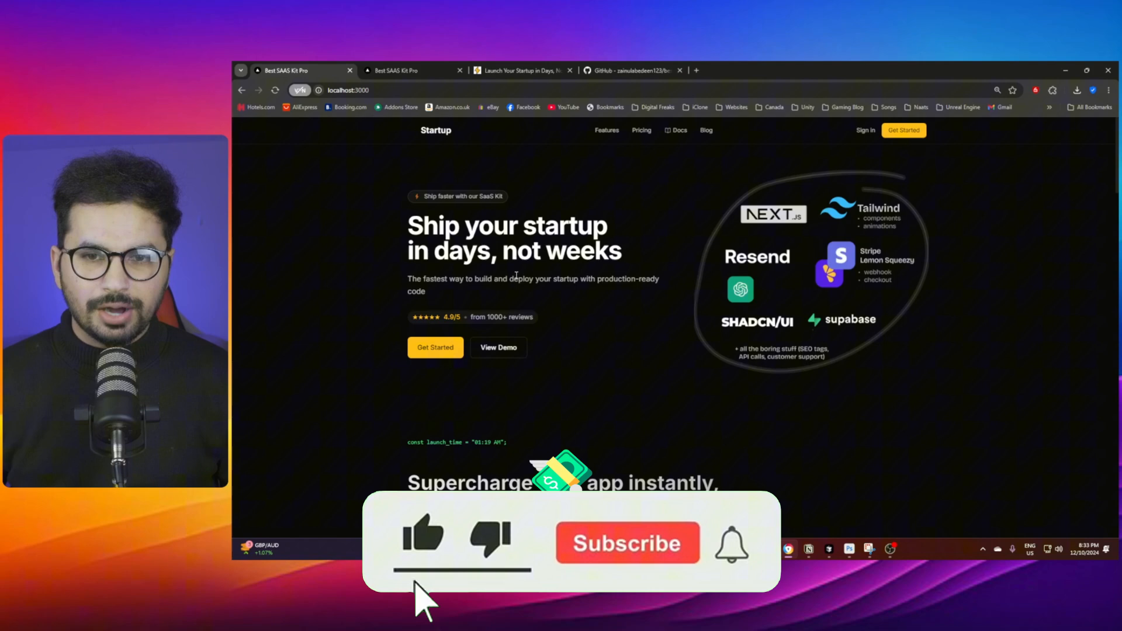
- Show the kit's localhost:3000 landing page next to the ShipFast pricing
left_click(626, 542)
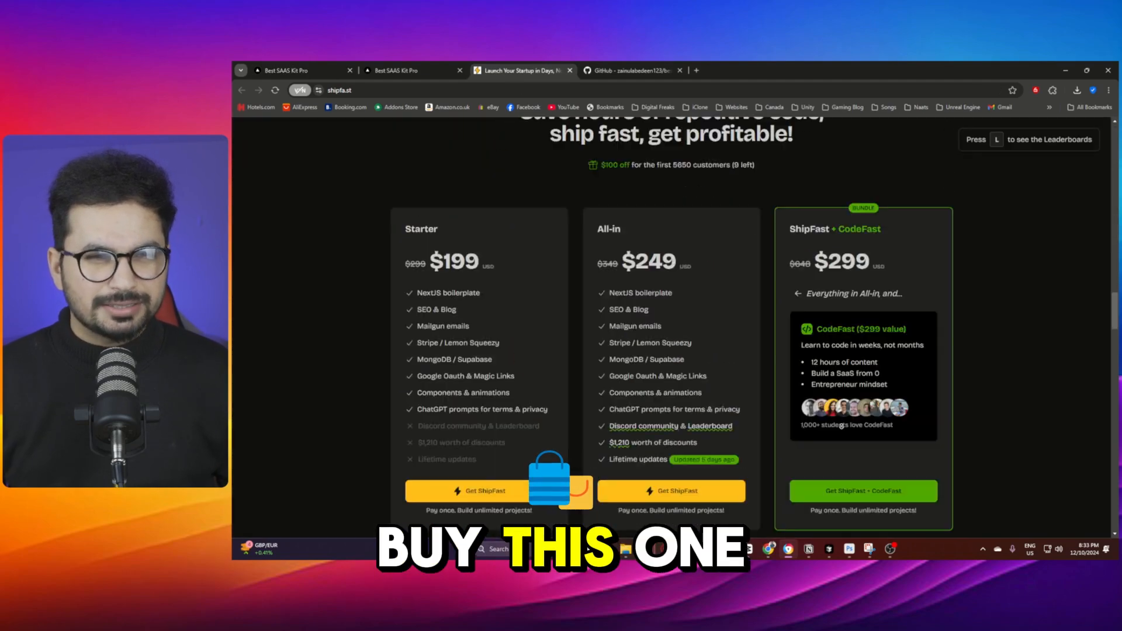
scroll("down", 3)
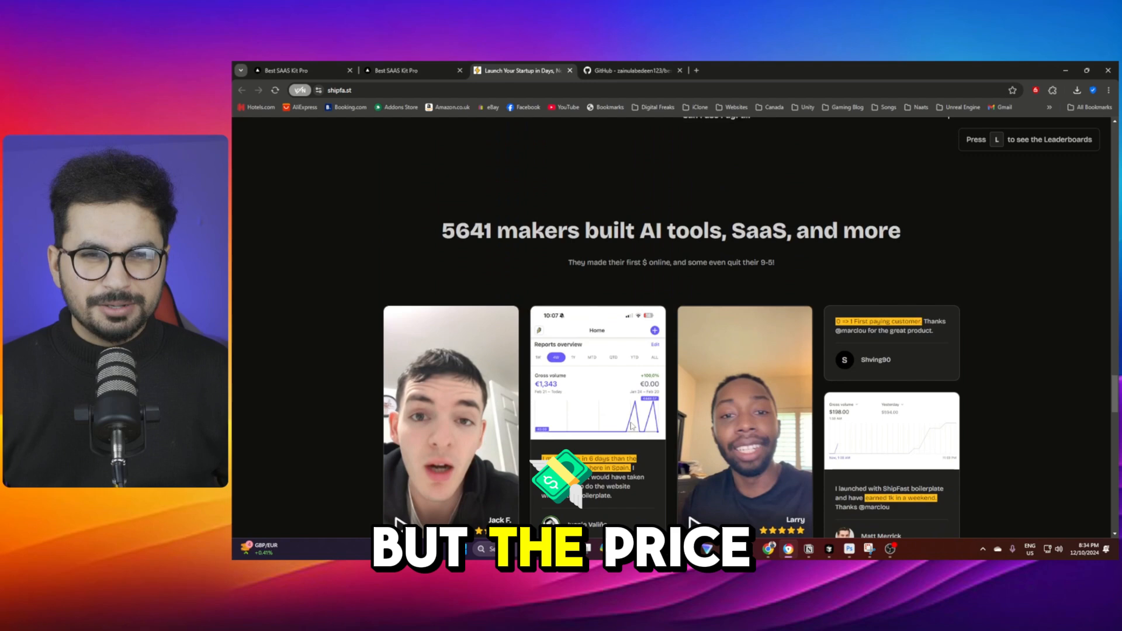
scroll("down", 3)
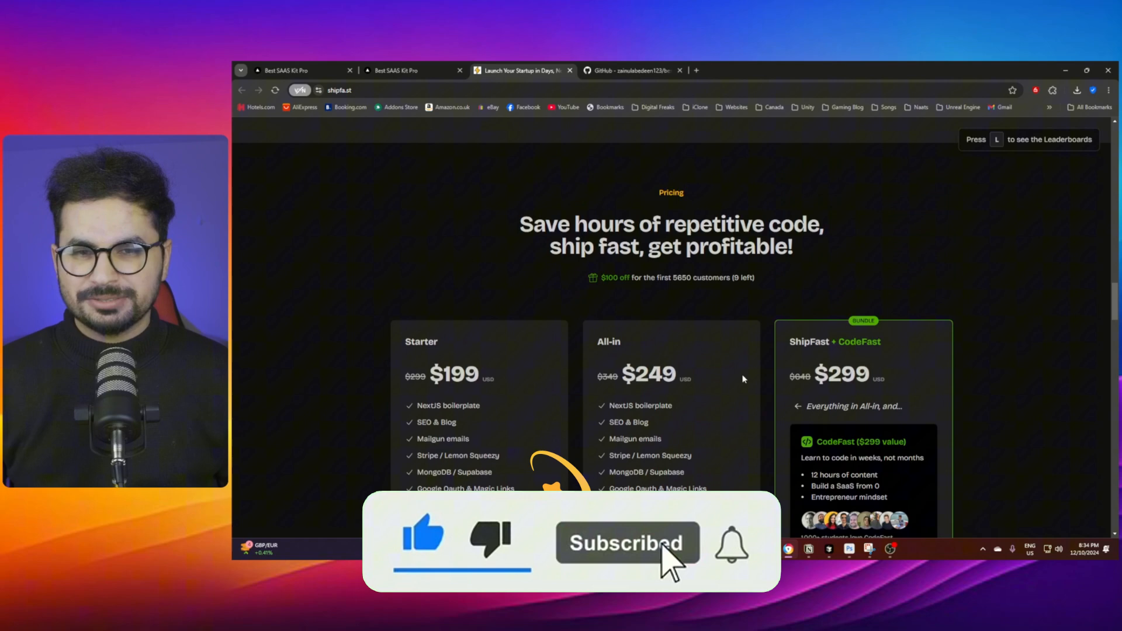
mouse_move(453, 394)
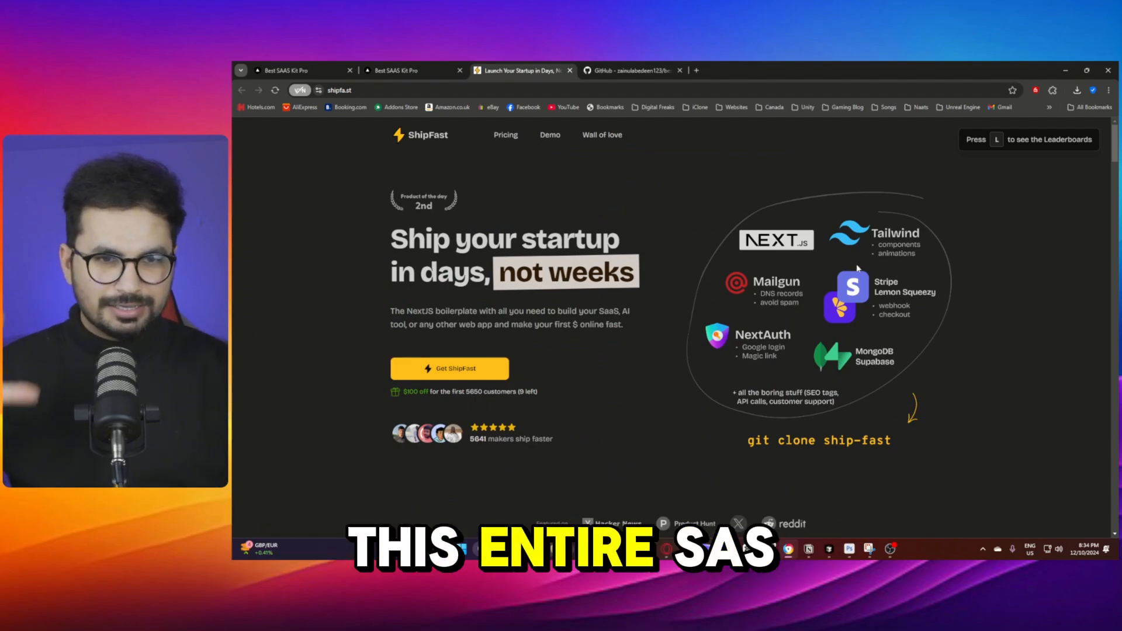
scroll("down", 3)
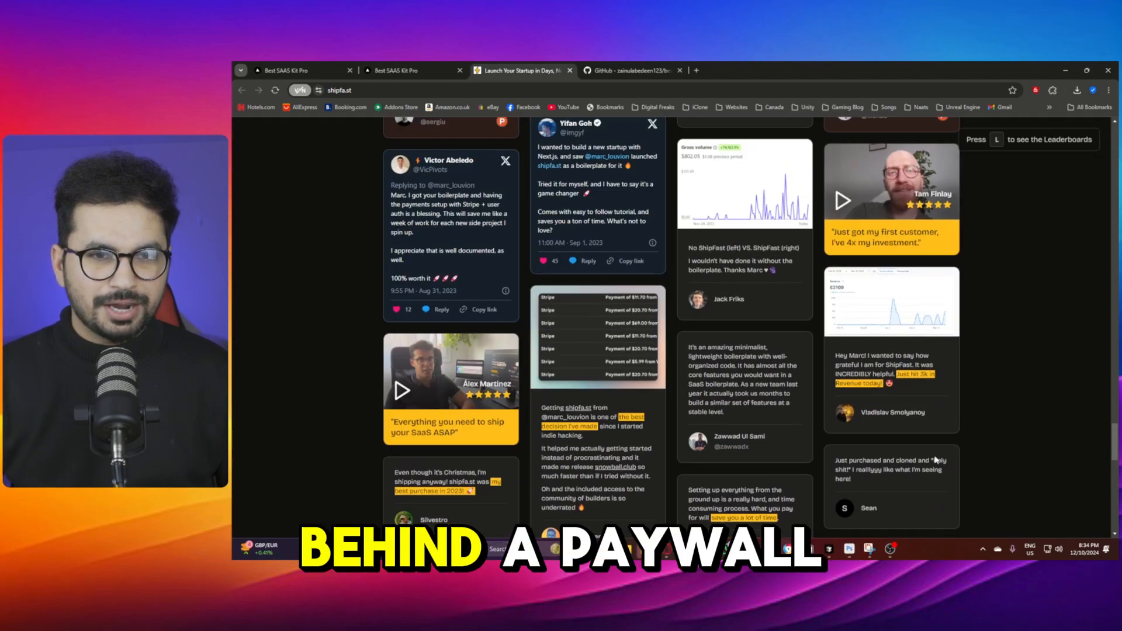
scroll("down", 3)
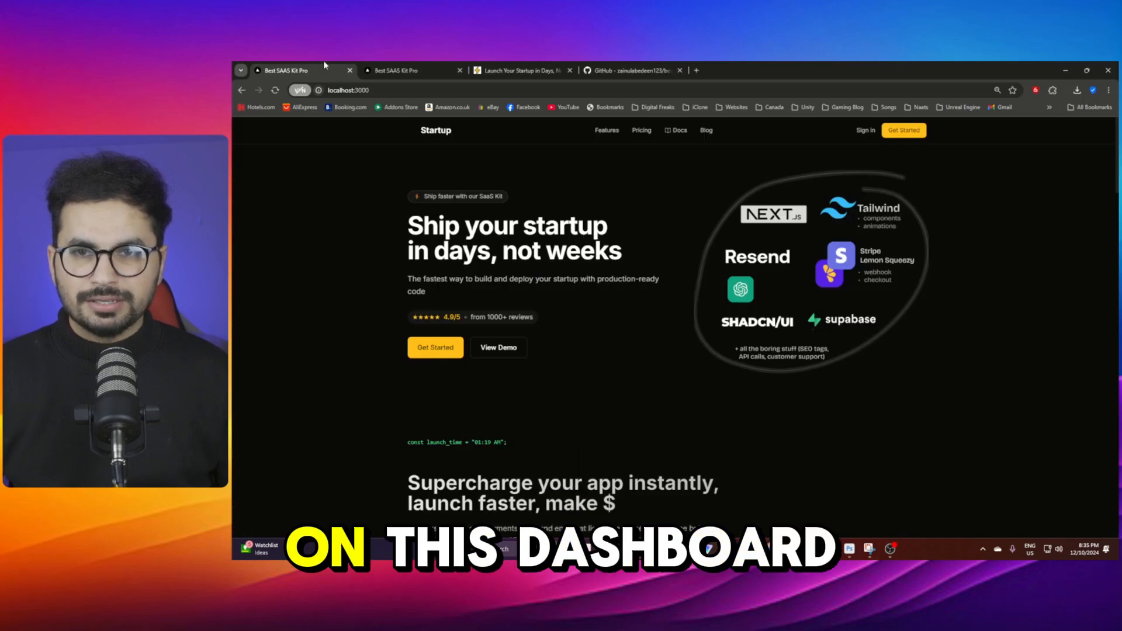
- Sign in with the pre-filled email and password to reach the dashboard overview
left_click(392, 70)
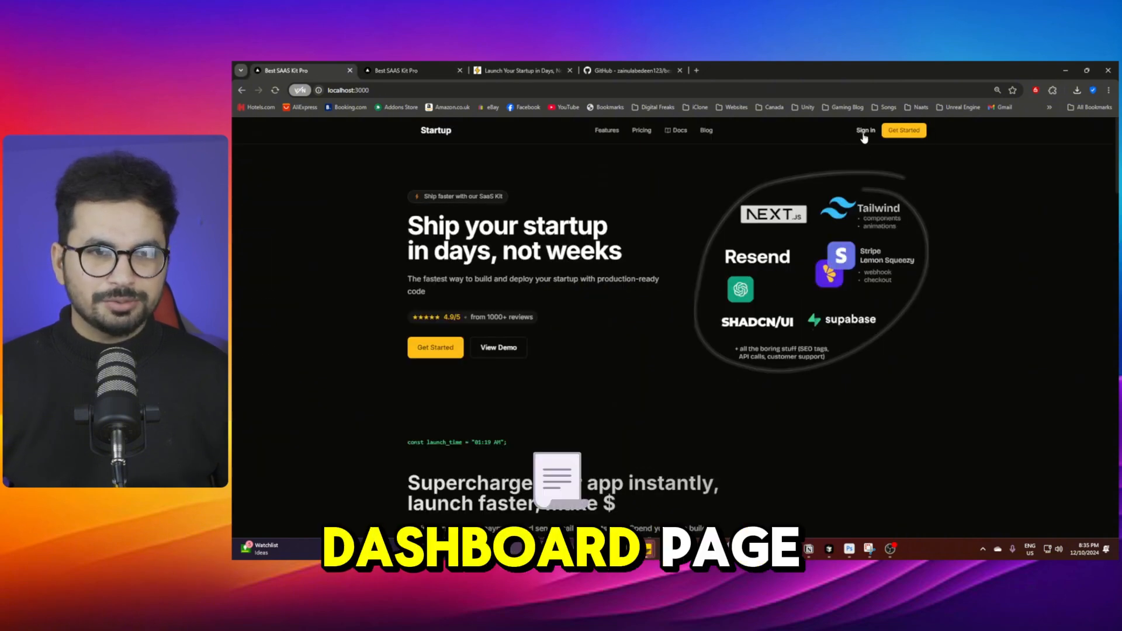
left_click(865, 129)
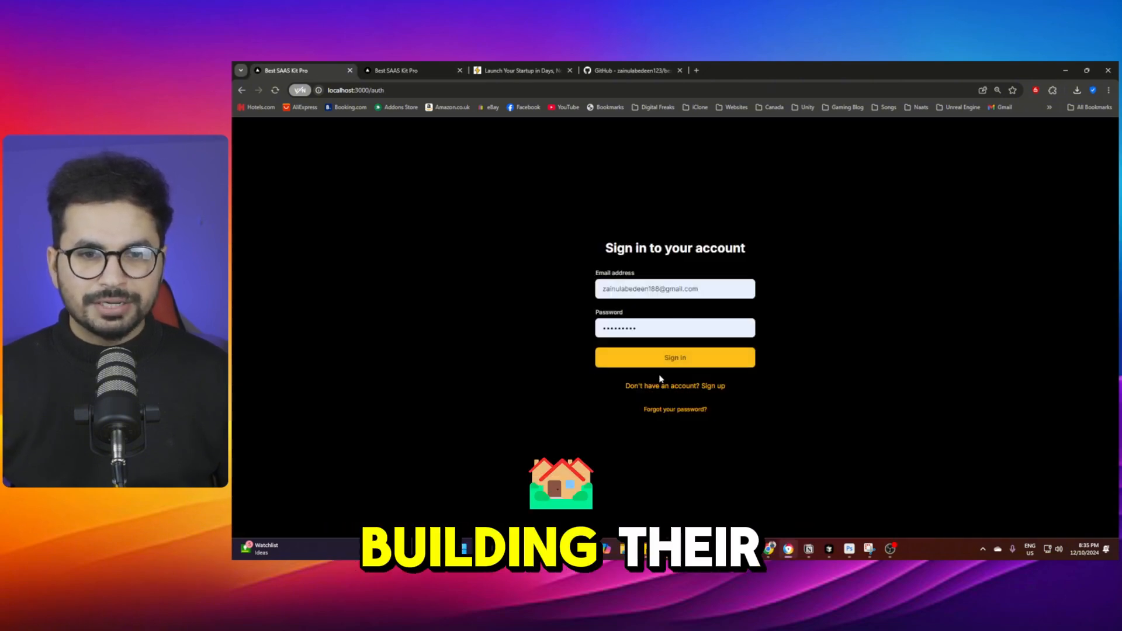
left_click(674, 357)
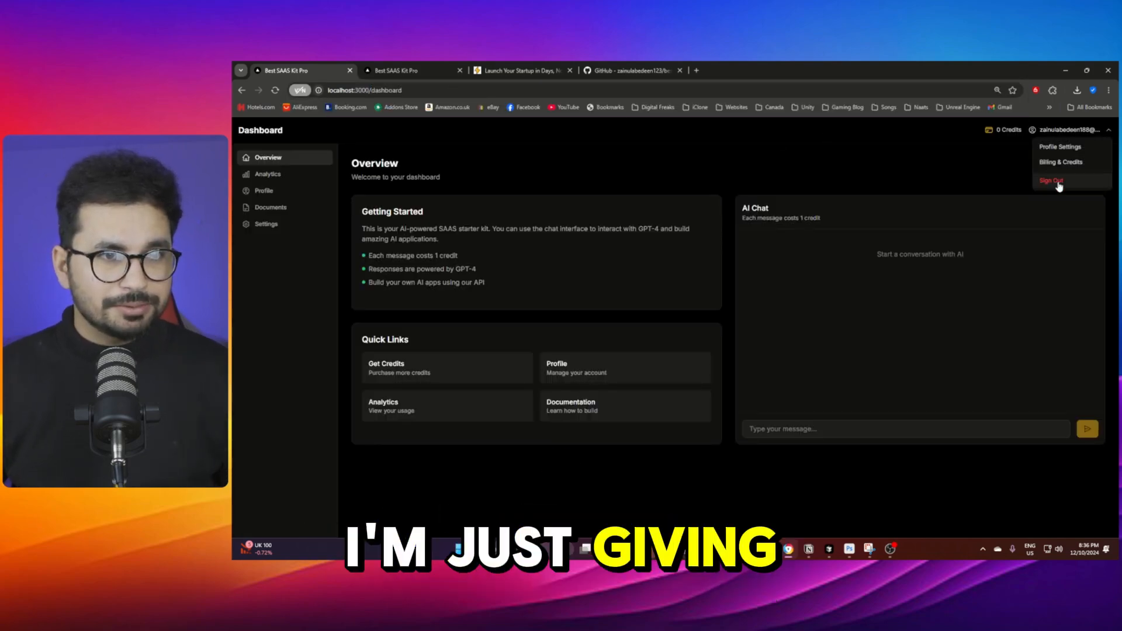
- Sign out to the local homepage, glance at the GitHub repo, and return to the landing page
left_click(1051, 180)
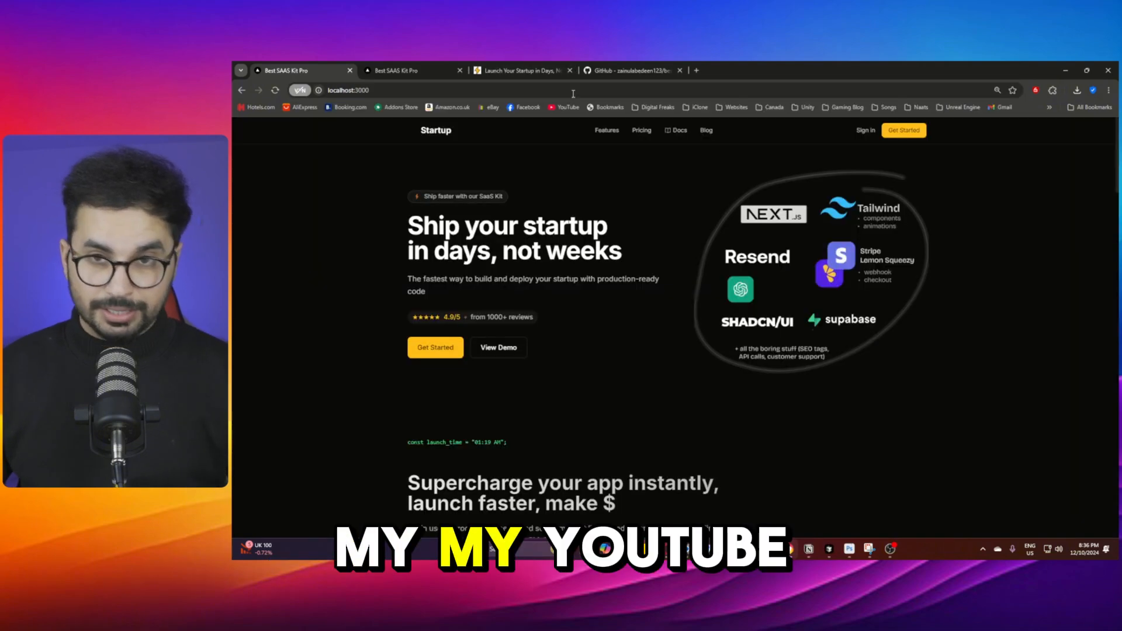
scroll("down", 3)
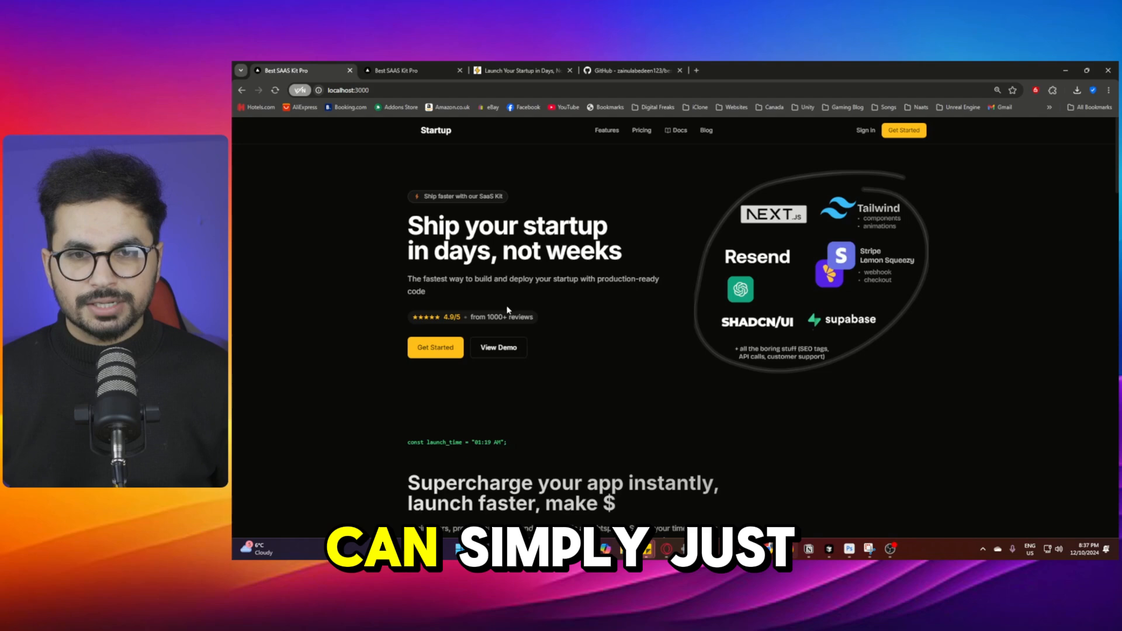
mouse_move(588, 308)
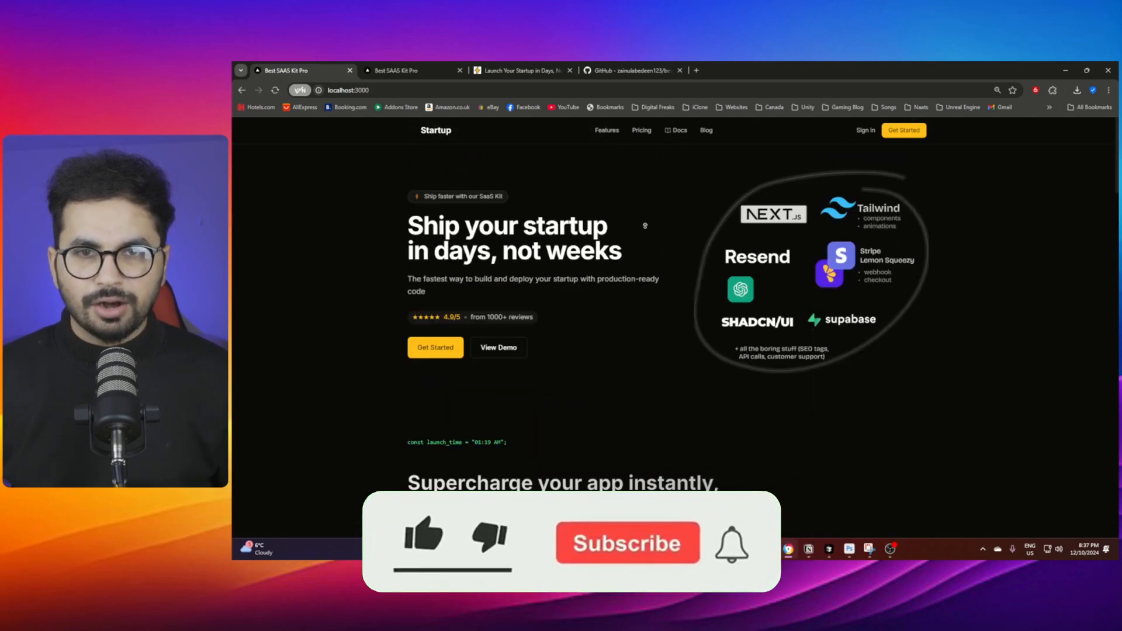
left_click(631, 70)
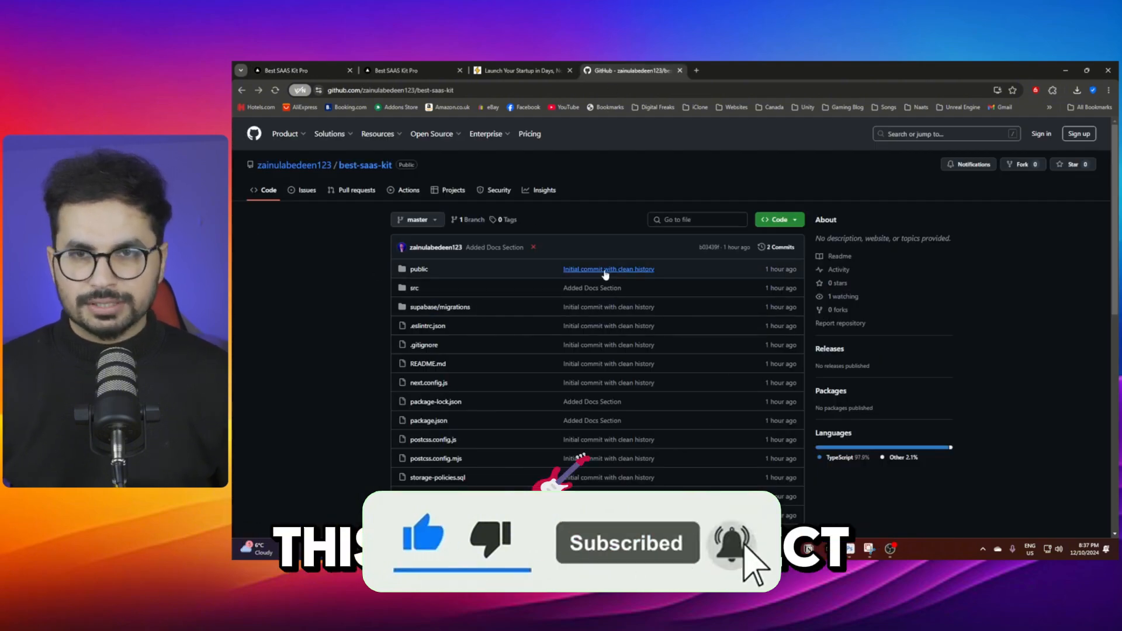
left_click(300, 70)
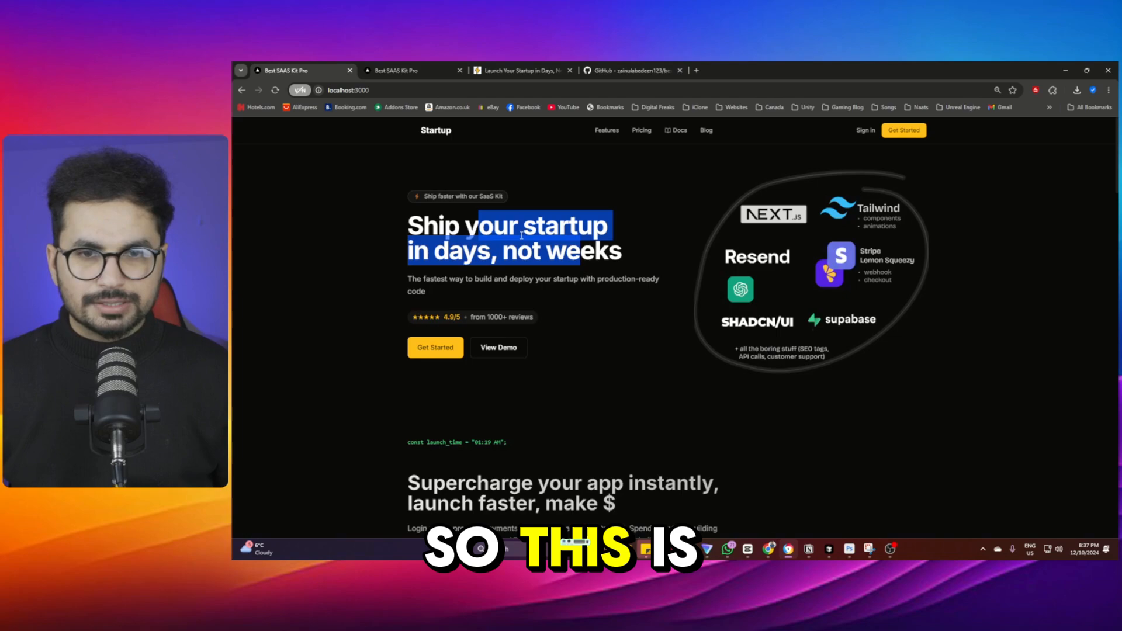